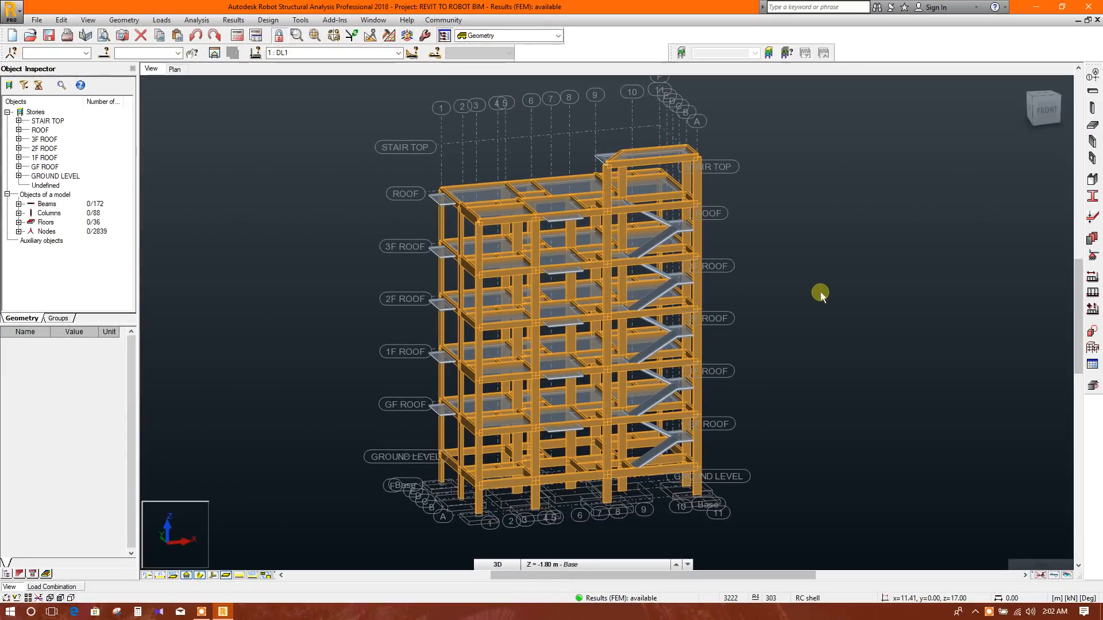
{"action": "mouse_move", "coordinate": [821, 293]}
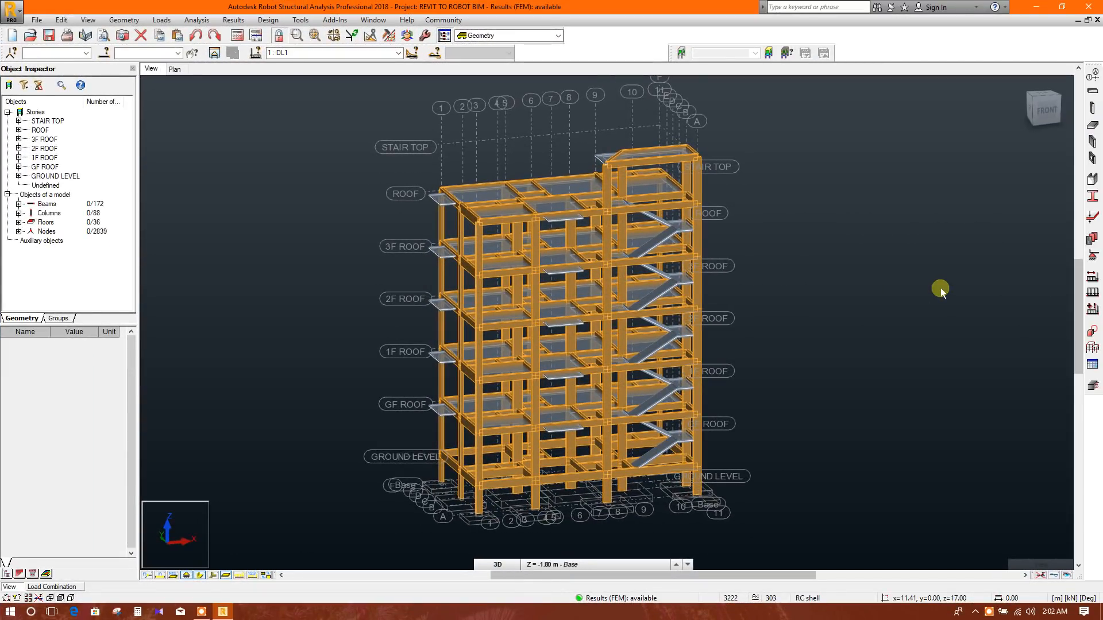
{"action": "mouse_move", "coordinate": [940, 288]}
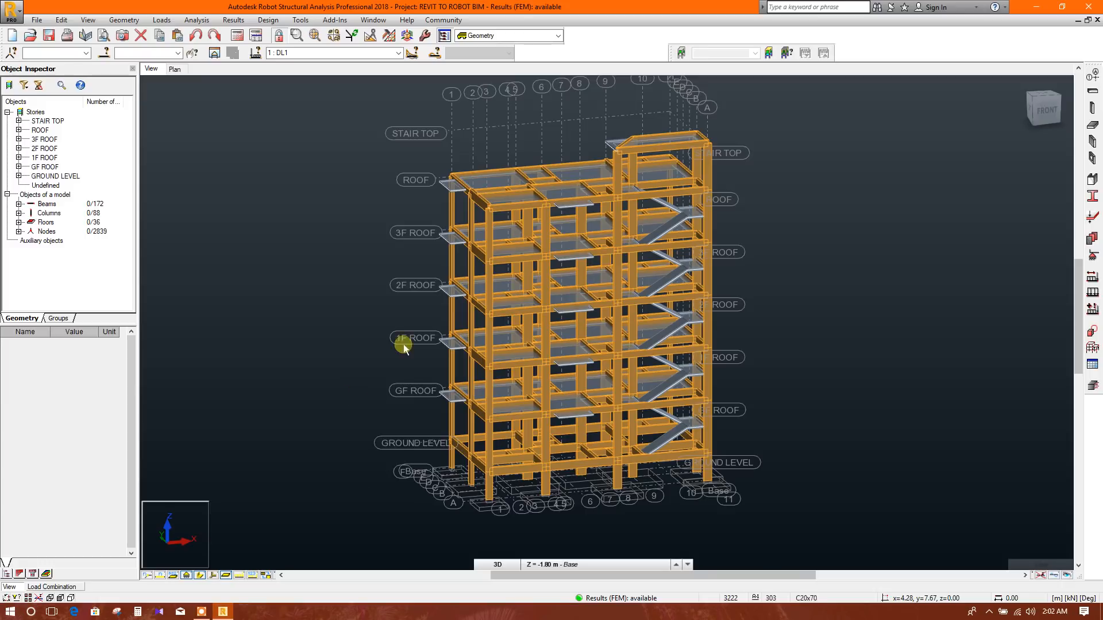
- Select all 88 columns via Select similar > Select by Bar Type from one column
{"action": "right_click", "coordinate": [487, 443]}
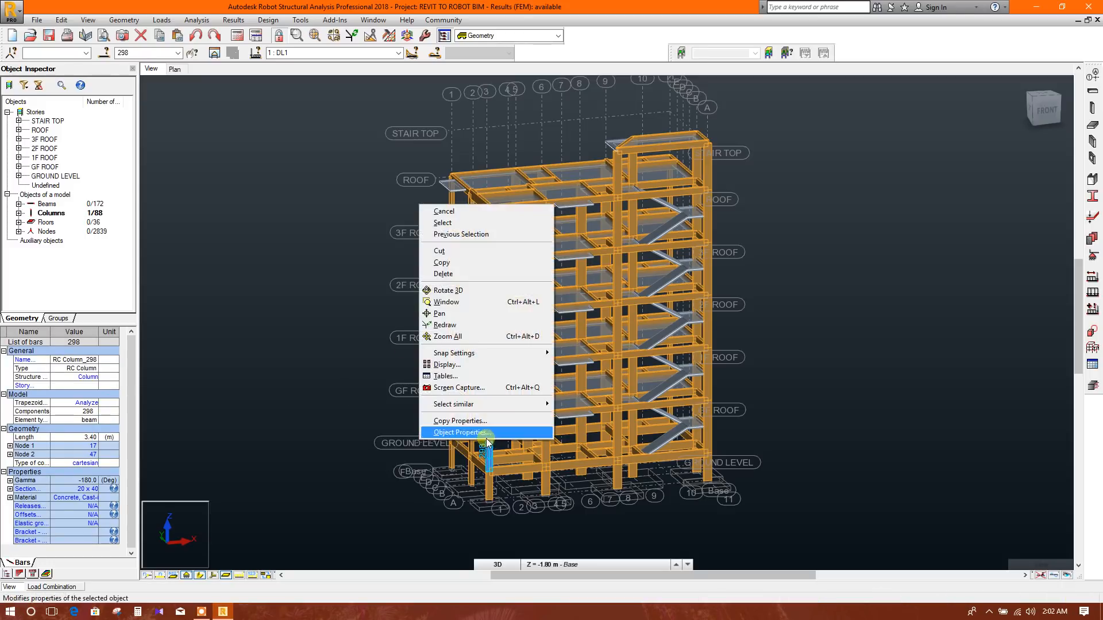
{"action": "mouse_move", "coordinate": [452, 405]}
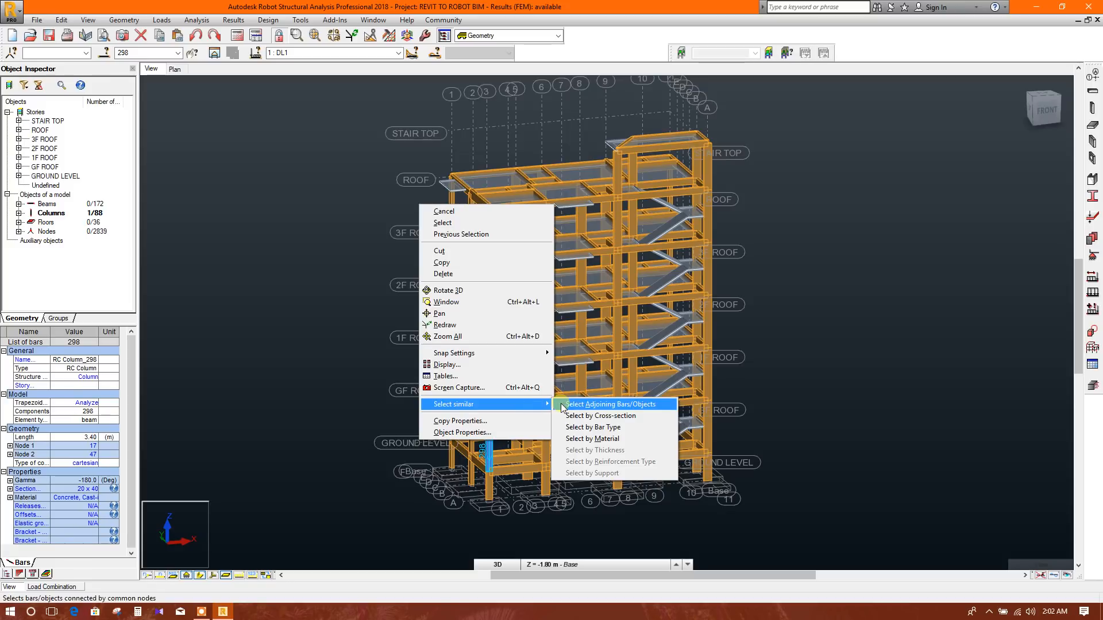
{"action": "mouse_move", "coordinate": [609, 428]}
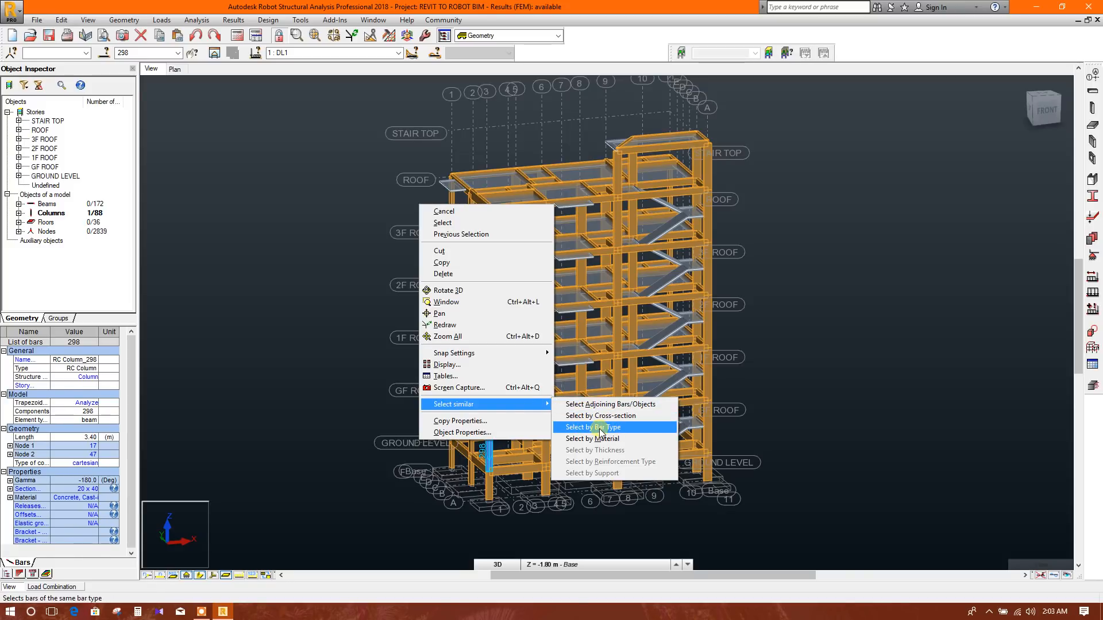
{"action": "left_click", "coordinate": [593, 428]}
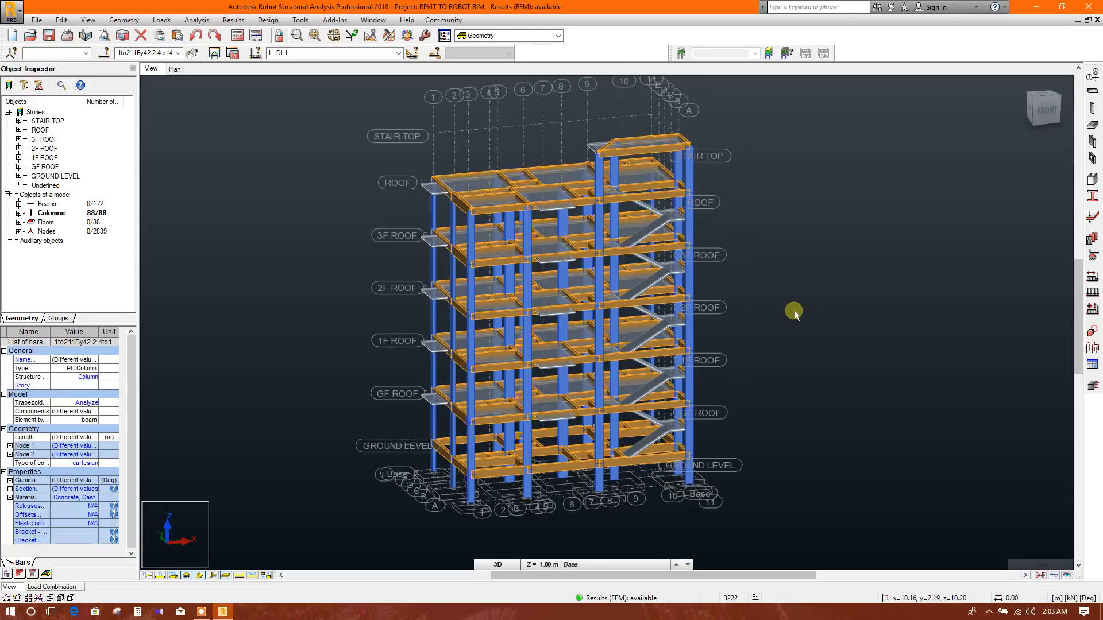
{"action": "mouse_move", "coordinate": [1093, 385]}
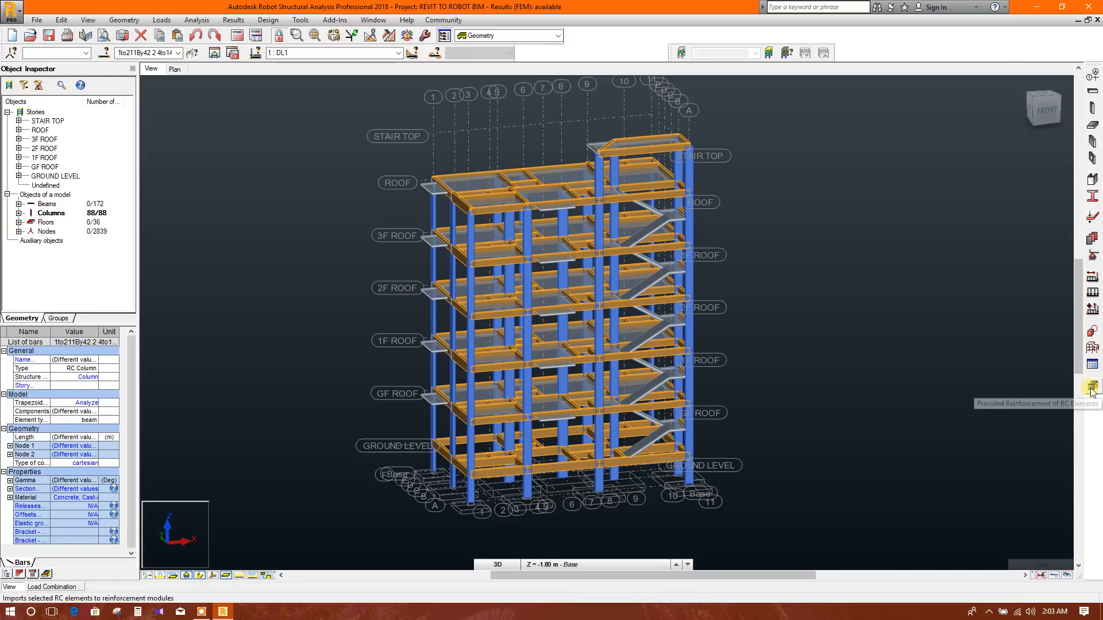
- Send the columns to Provided Reinforcement of RC Elements with the DL+LL ULS manual combination
{"action": "left_click", "coordinate": [1092, 386]}
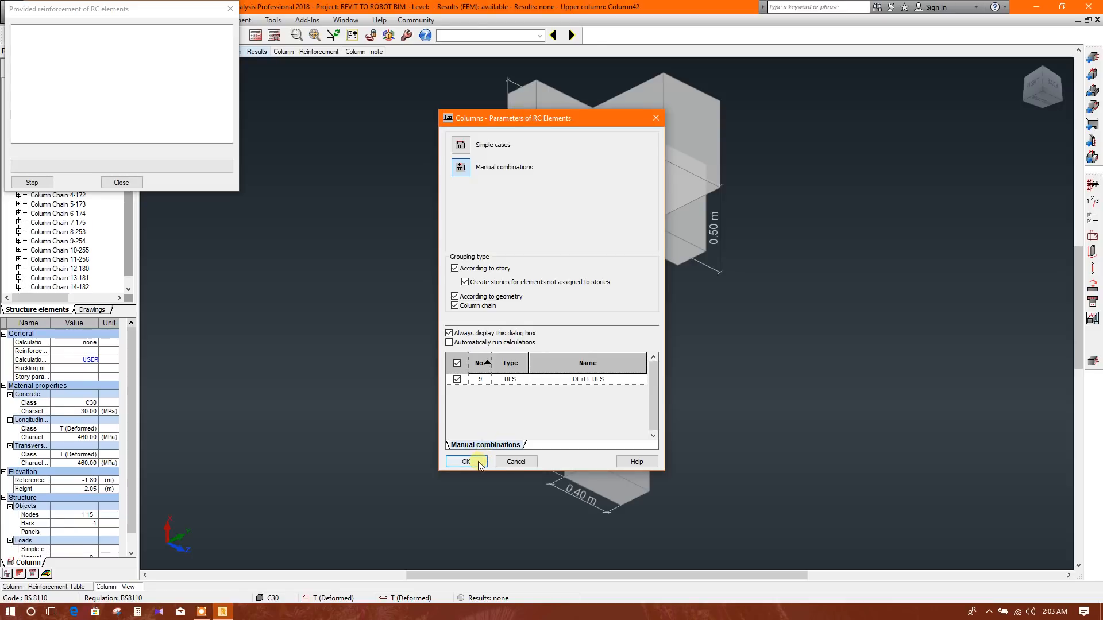
{"action": "left_click", "coordinate": [464, 462]}
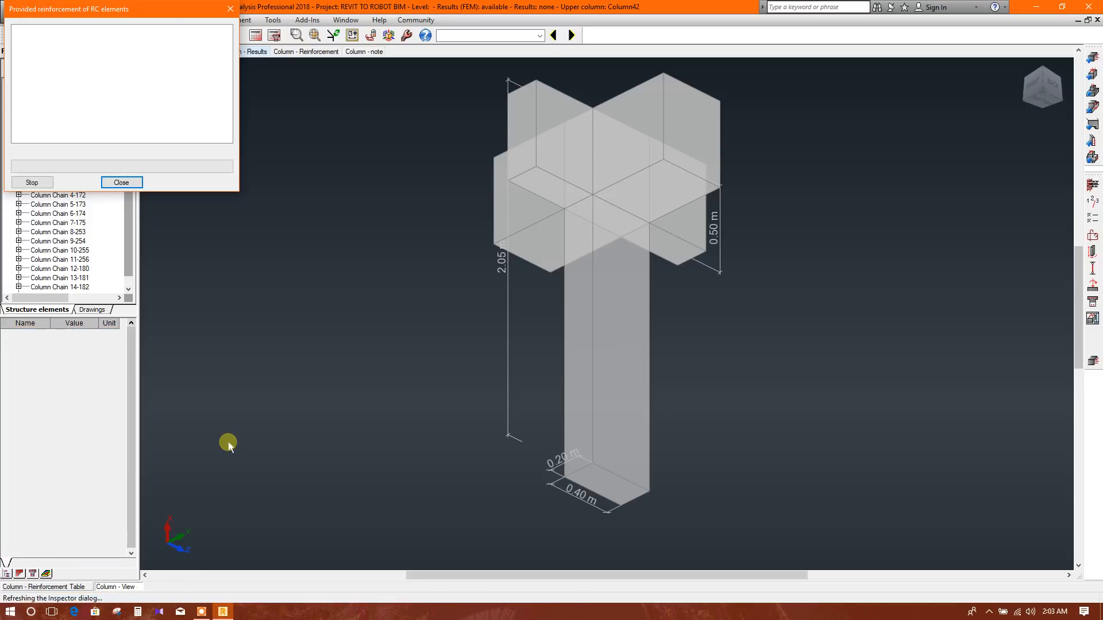
- Close the progress window and display Column169 of chain 1-169, 3.40 m high, whole in view
{"action": "left_click", "coordinate": [122, 182]}
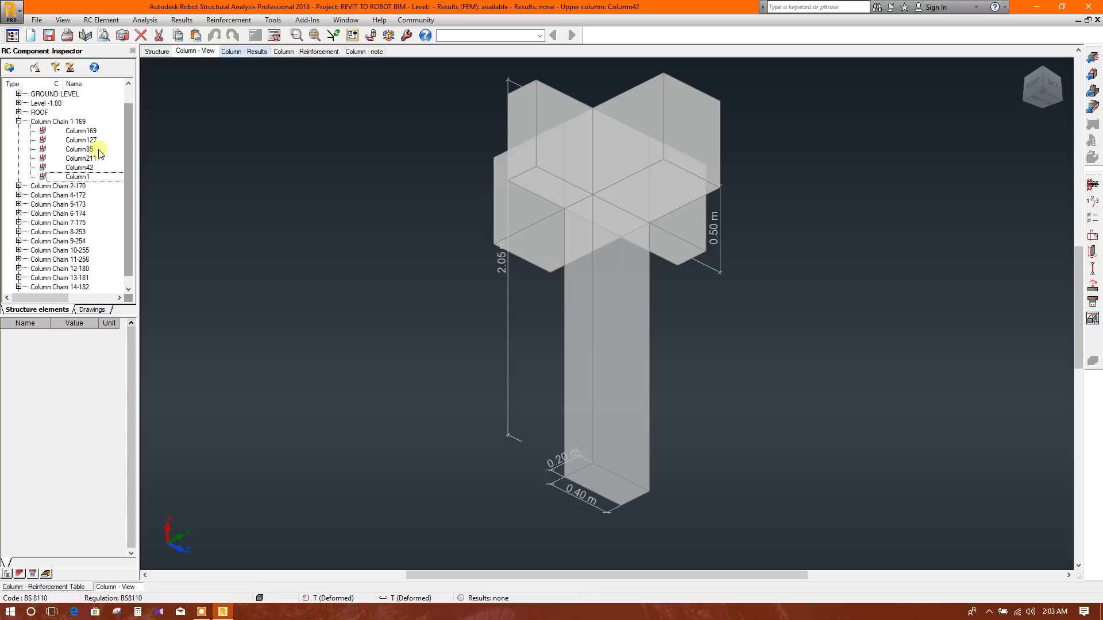
{"action": "left_click", "coordinate": [19, 131]}
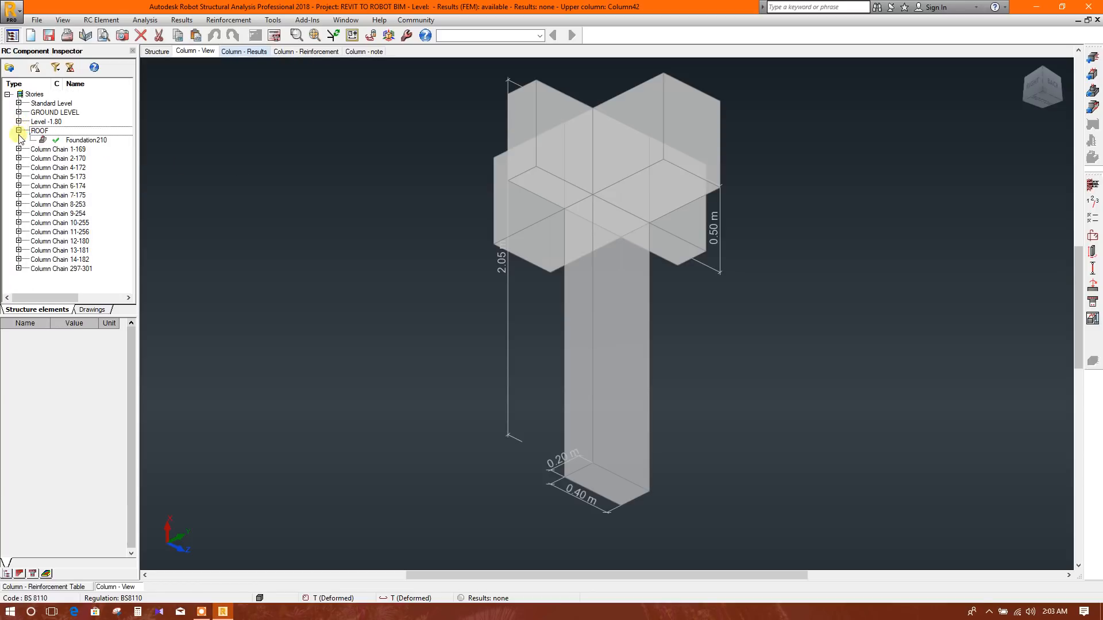
{"action": "left_click", "coordinate": [20, 130]}
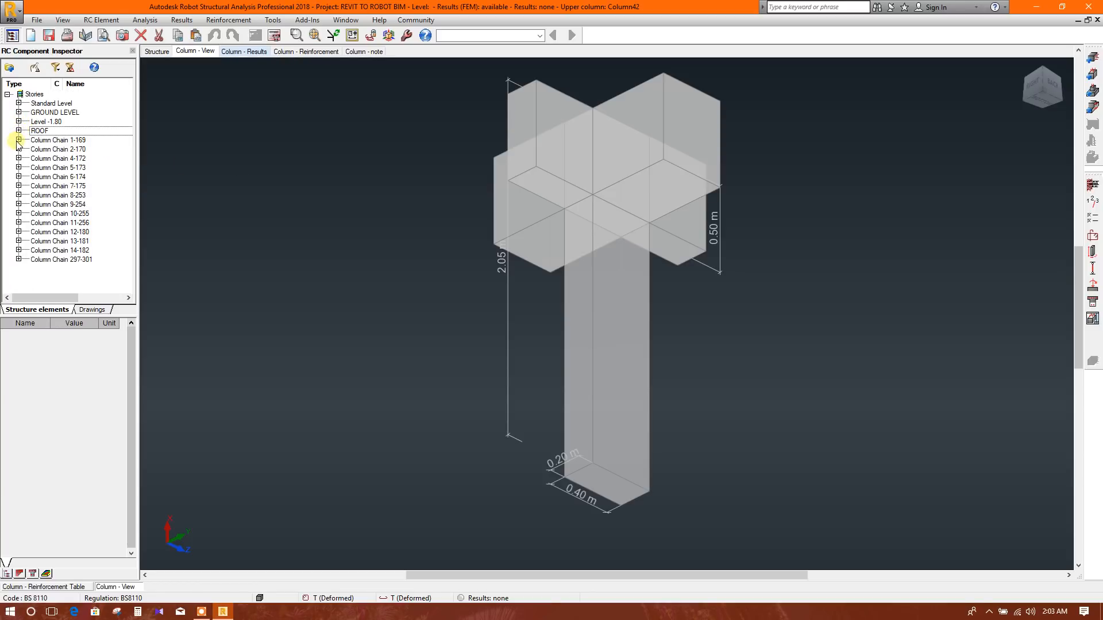
{"action": "left_click", "coordinate": [19, 140]}
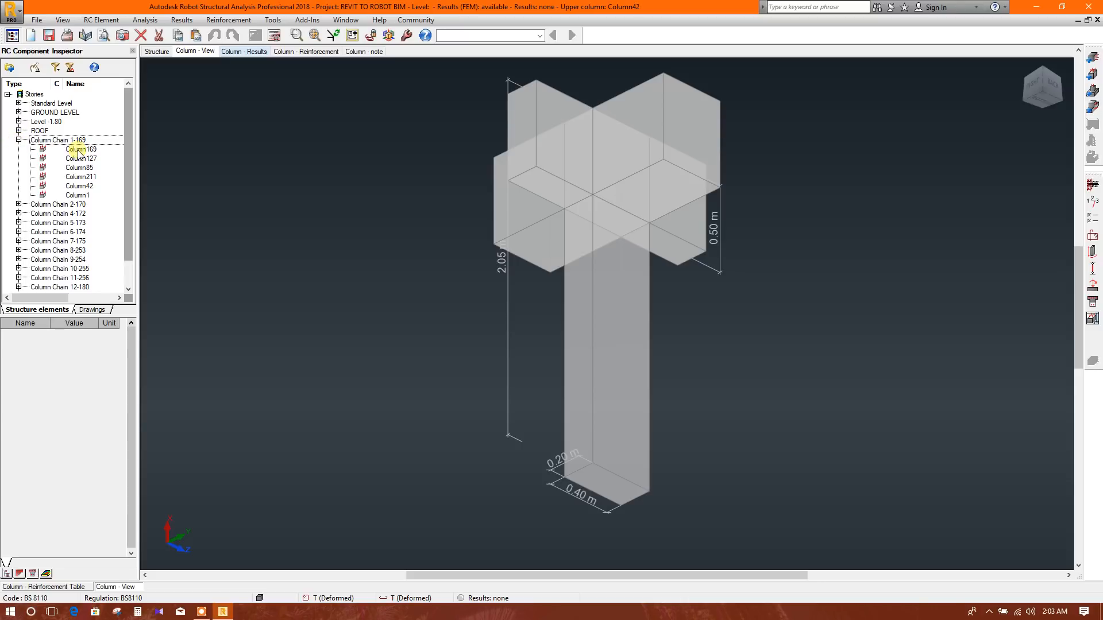
{"action": "left_click", "coordinate": [76, 148]}
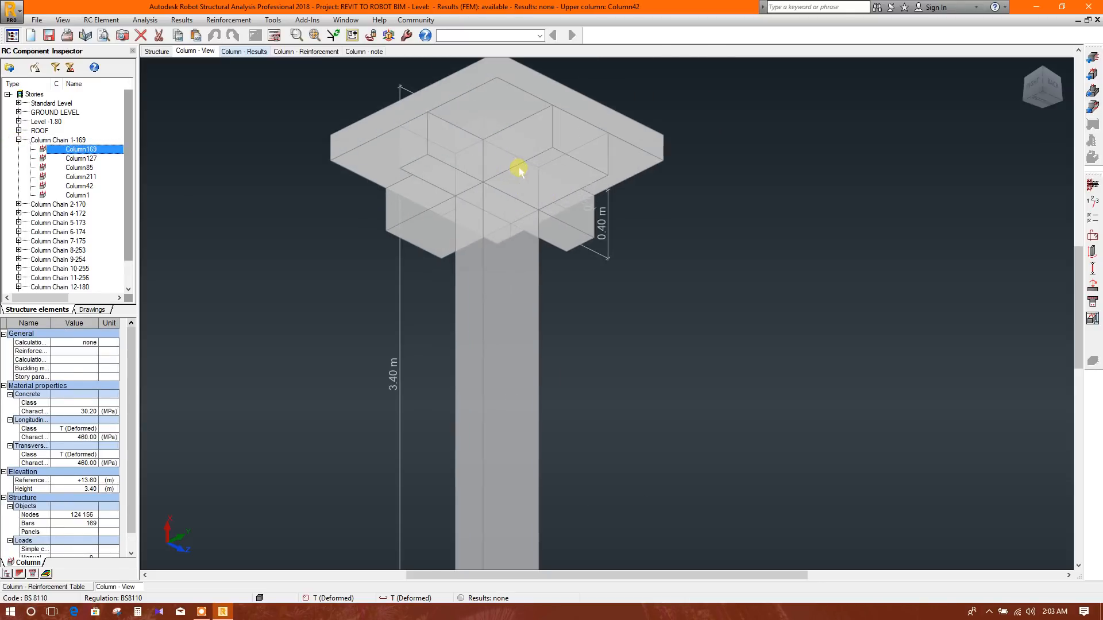
{"action": "right_click", "coordinate": [83, 152]}
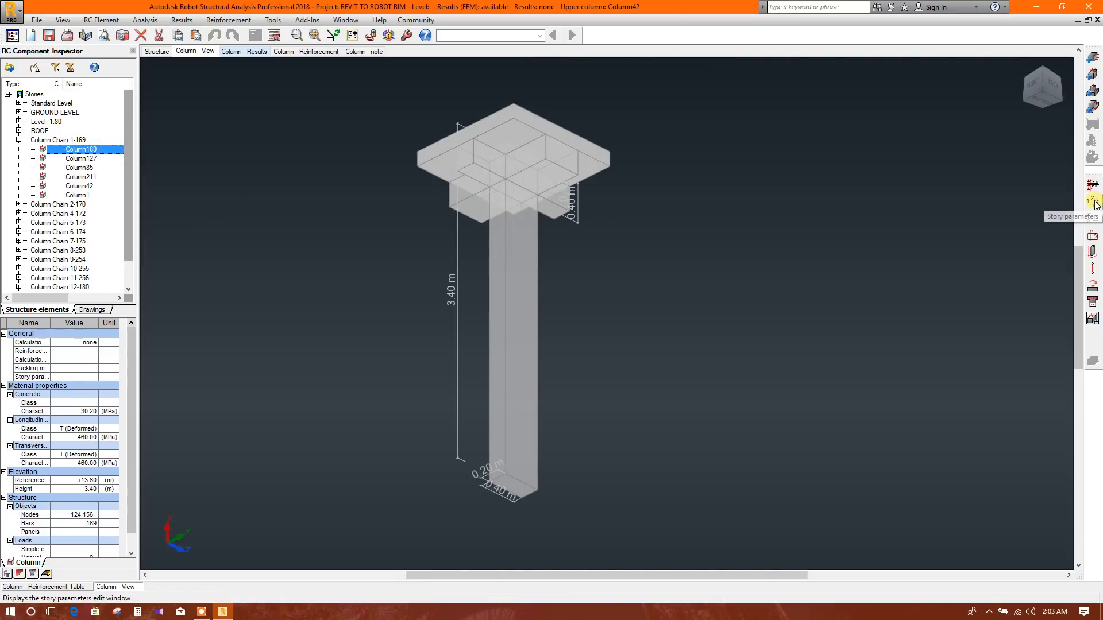
- Set Column169's calculation options to concrete C30, 16 mm longitudinal bars and 8 mm links
{"action": "left_click", "coordinate": [1092, 199]}
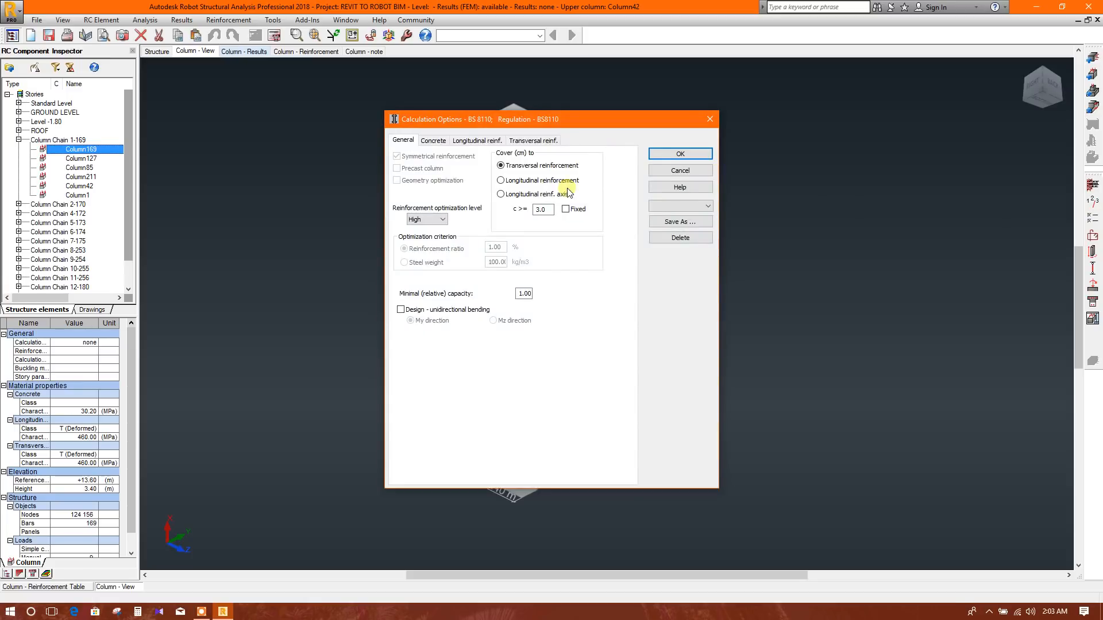
{"action": "left_click", "coordinate": [433, 140]}
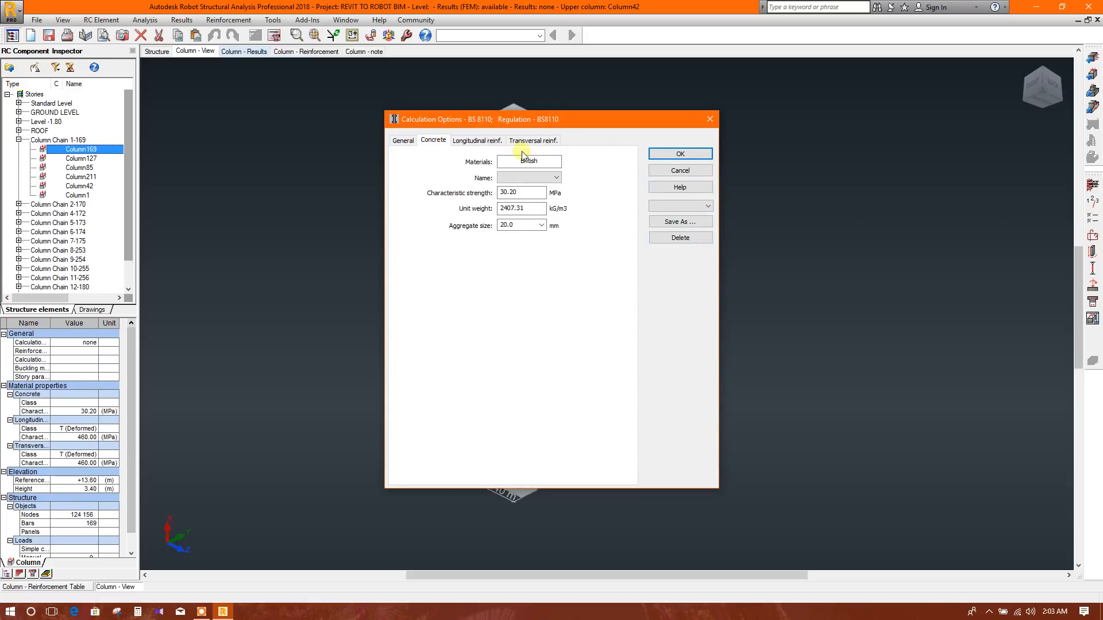
{"action": "left_click", "coordinate": [556, 177]}
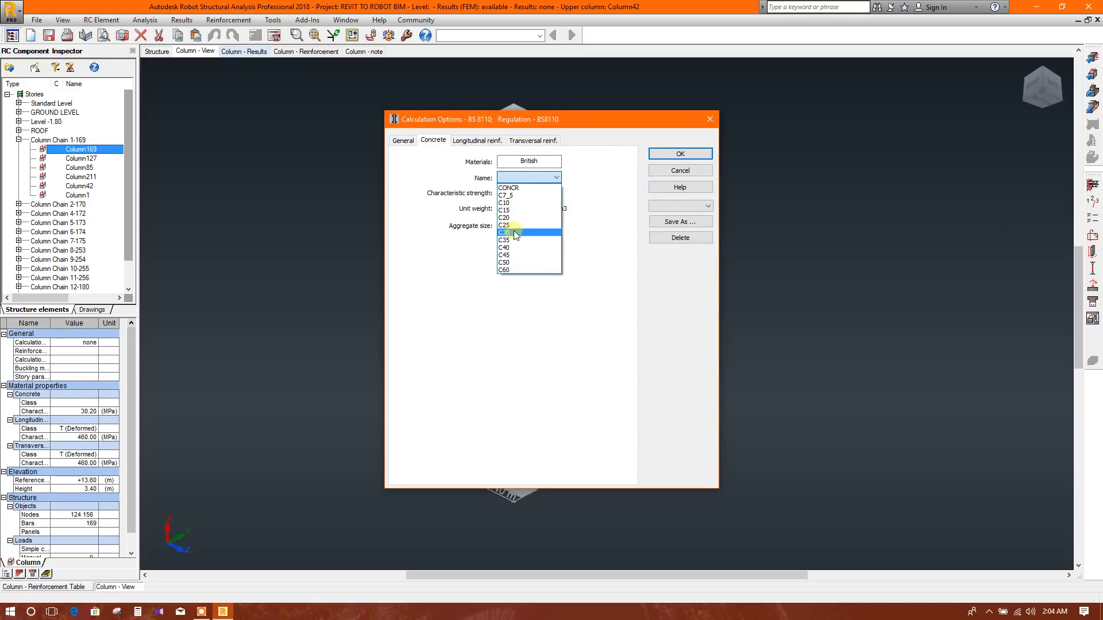
{"action": "left_click", "coordinate": [476, 141]}
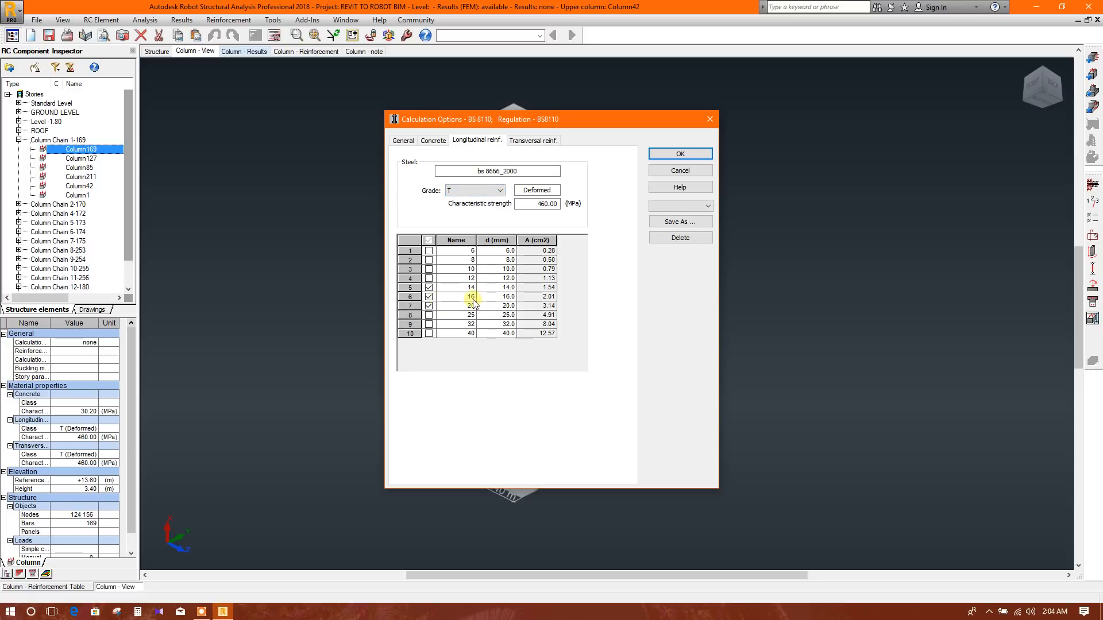
{"action": "left_click", "coordinate": [533, 140]}
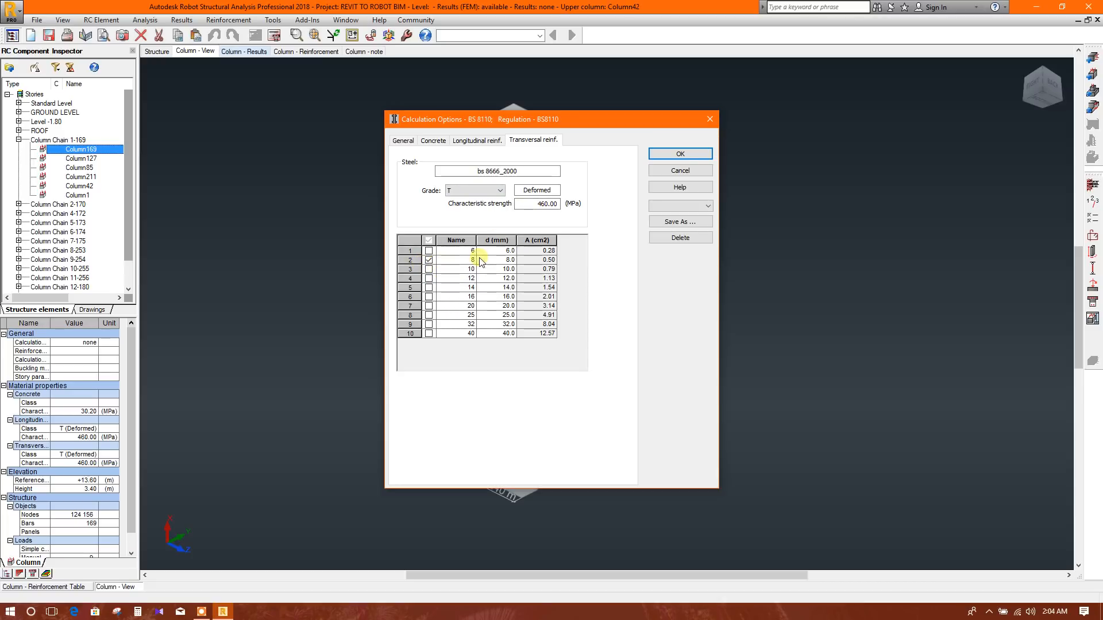
{"action": "left_click", "coordinate": [708, 205]}
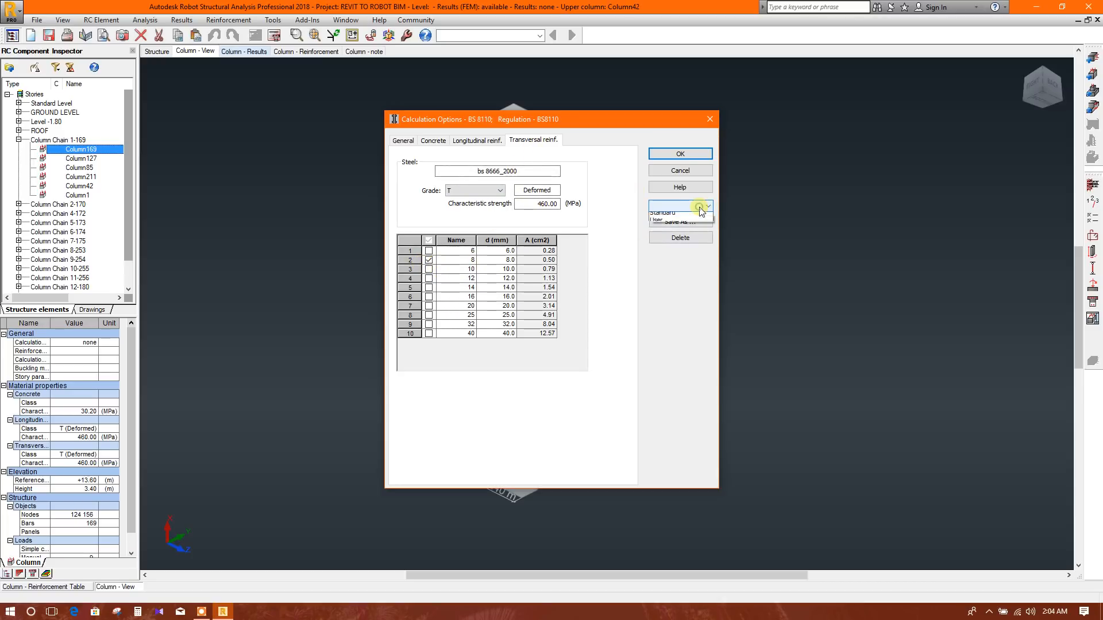
- Choose the saved User option set for the calculation options and confirm it
{"action": "left_click", "coordinate": [680, 222]}
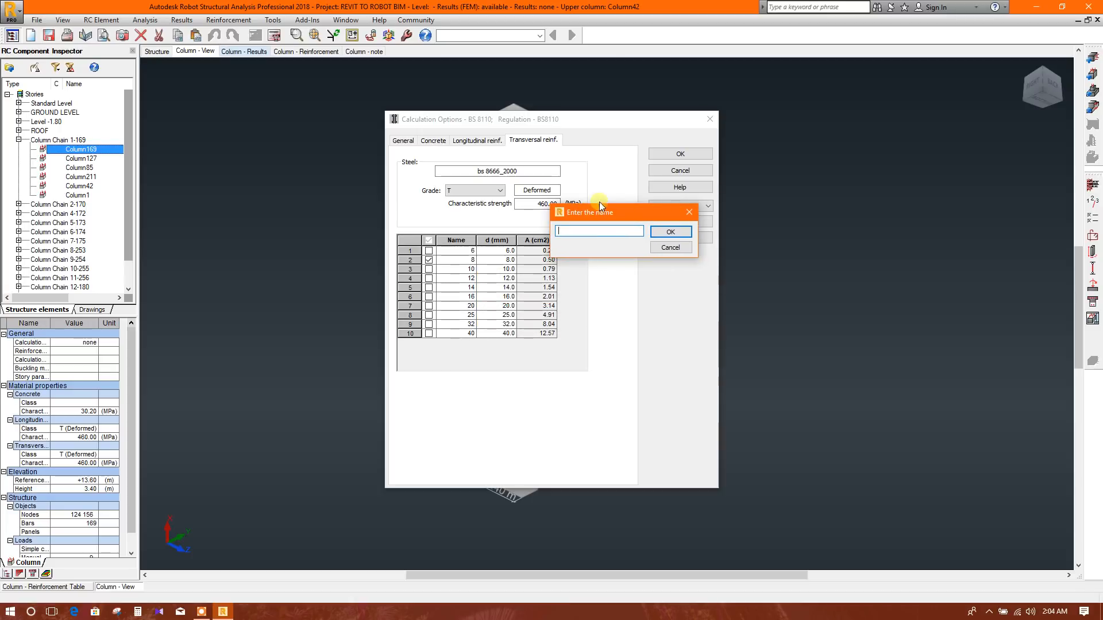
{"action": "mouse_move", "coordinate": [671, 232]}
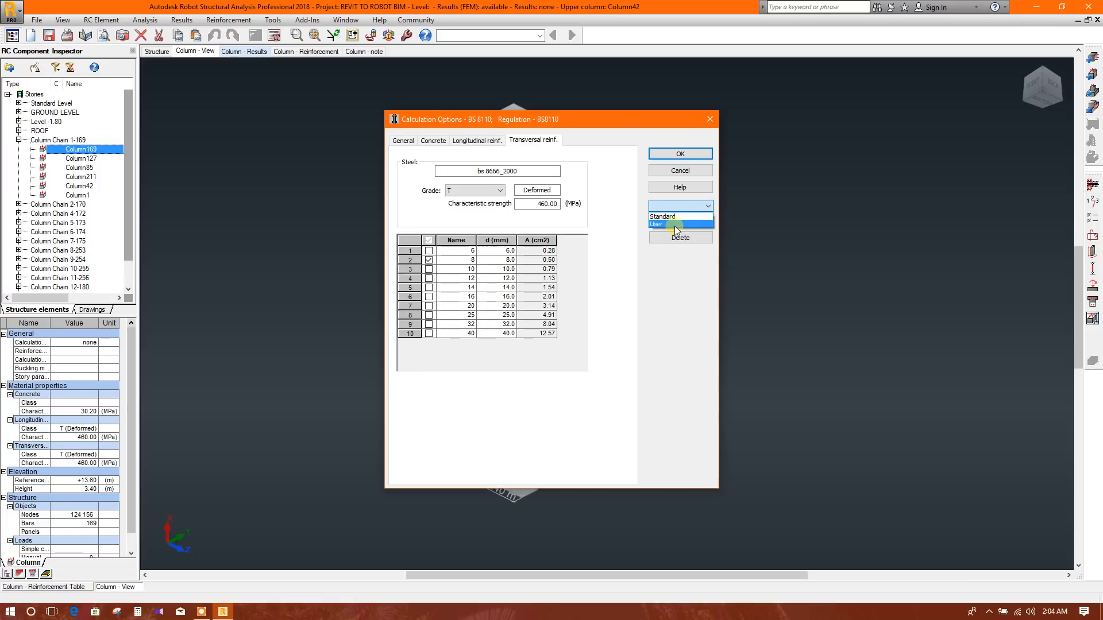
{"action": "left_click", "coordinate": [671, 224]}
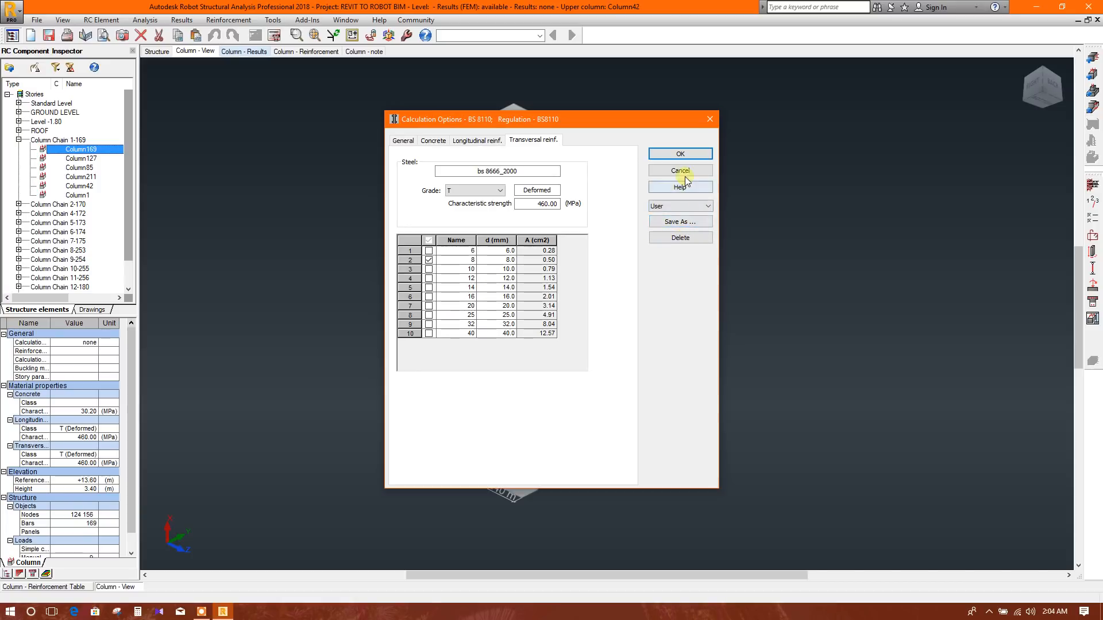
{"action": "mouse_move", "coordinate": [649, 147]}
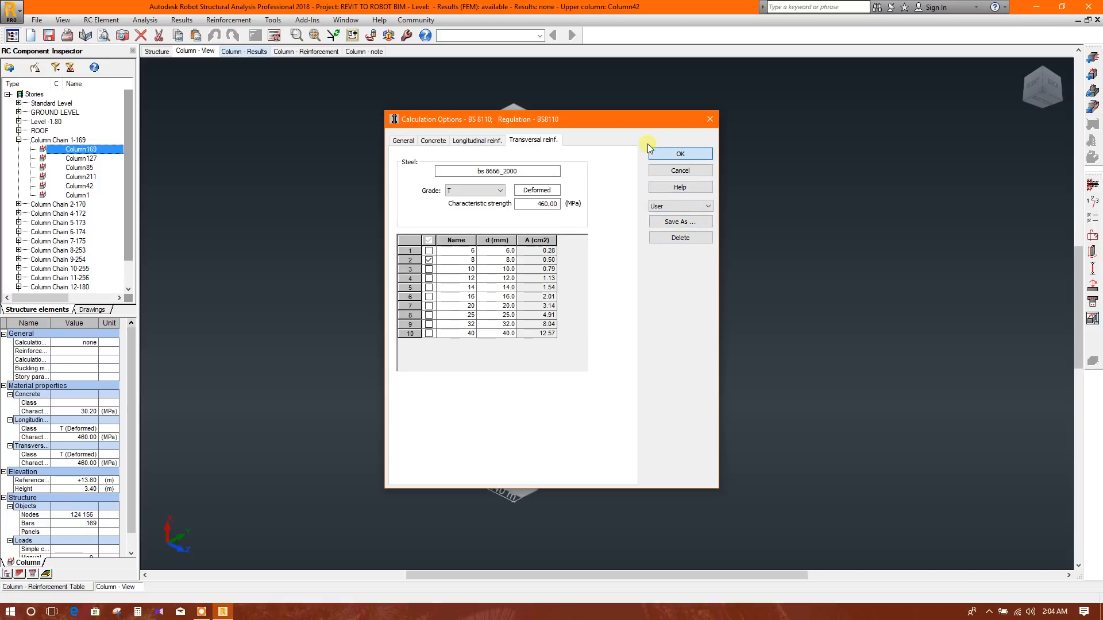
{"action": "left_click", "coordinate": [706, 205]}
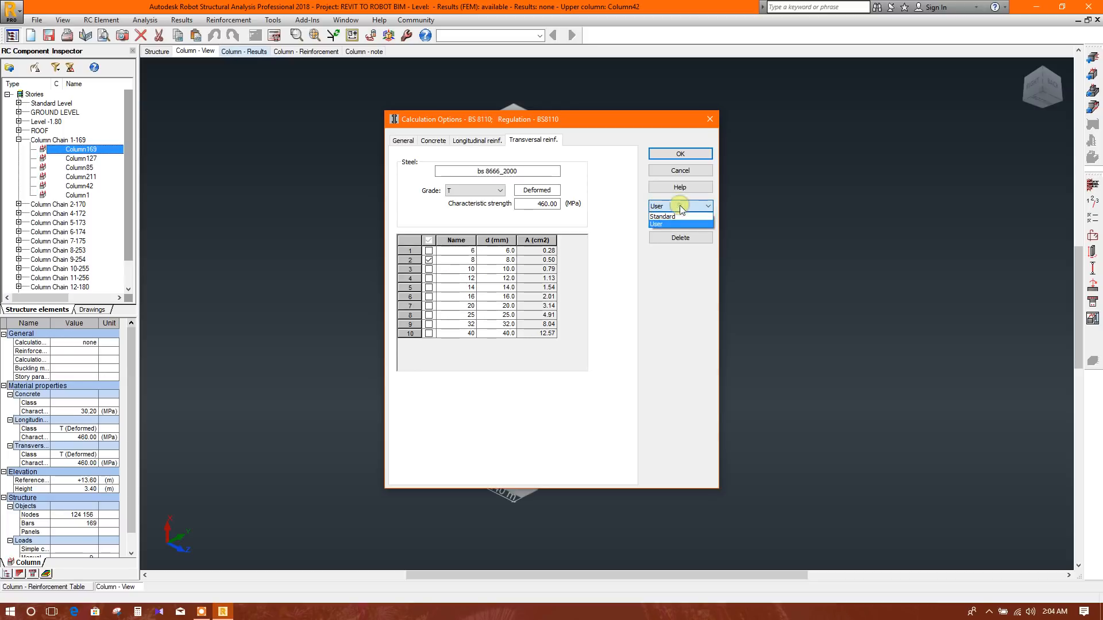
{"action": "left_click", "coordinate": [678, 223]}
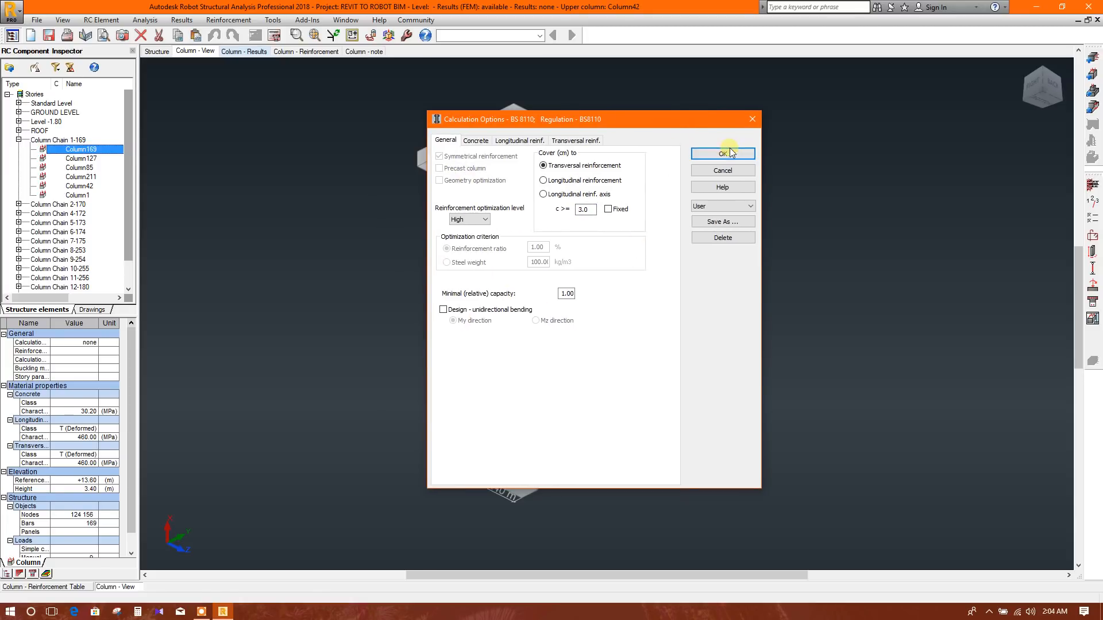
{"action": "left_click", "coordinate": [722, 154]}
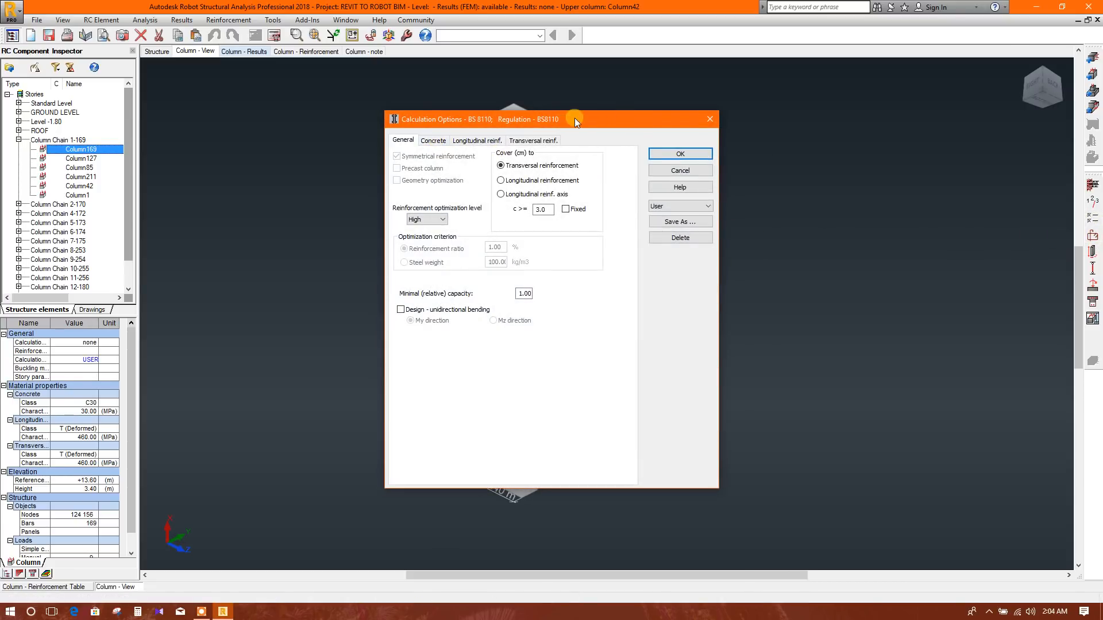
- Accept the options and assign the User reinforcement pattern to Column169, reviewing transversal, dowel and shape settings
{"action": "left_click", "coordinate": [674, 158]}
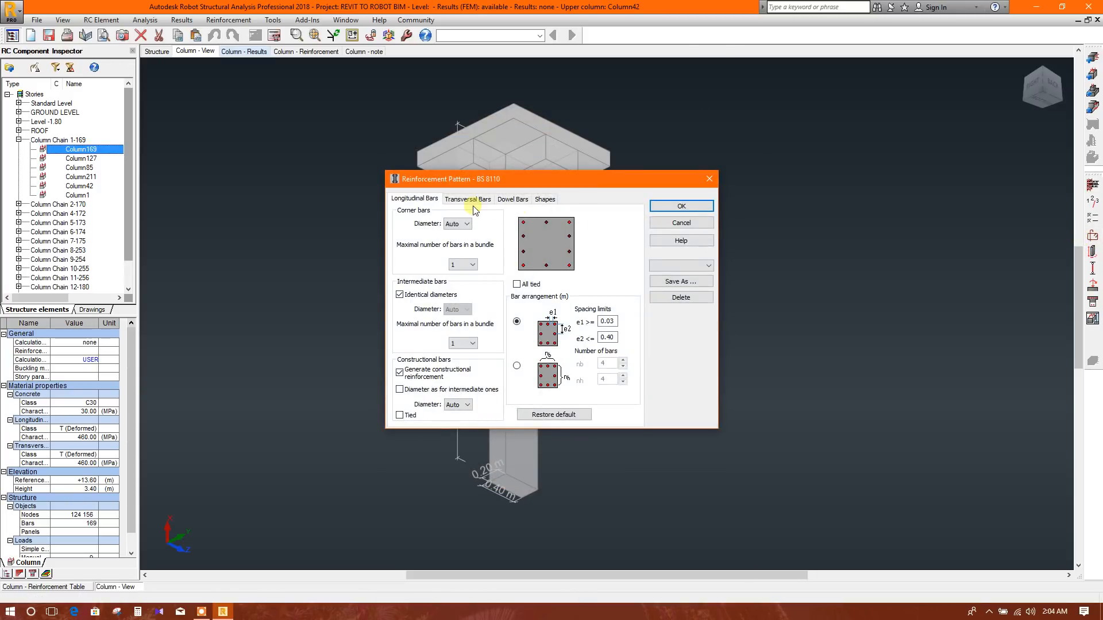
{"action": "left_click", "coordinate": [708, 265]}
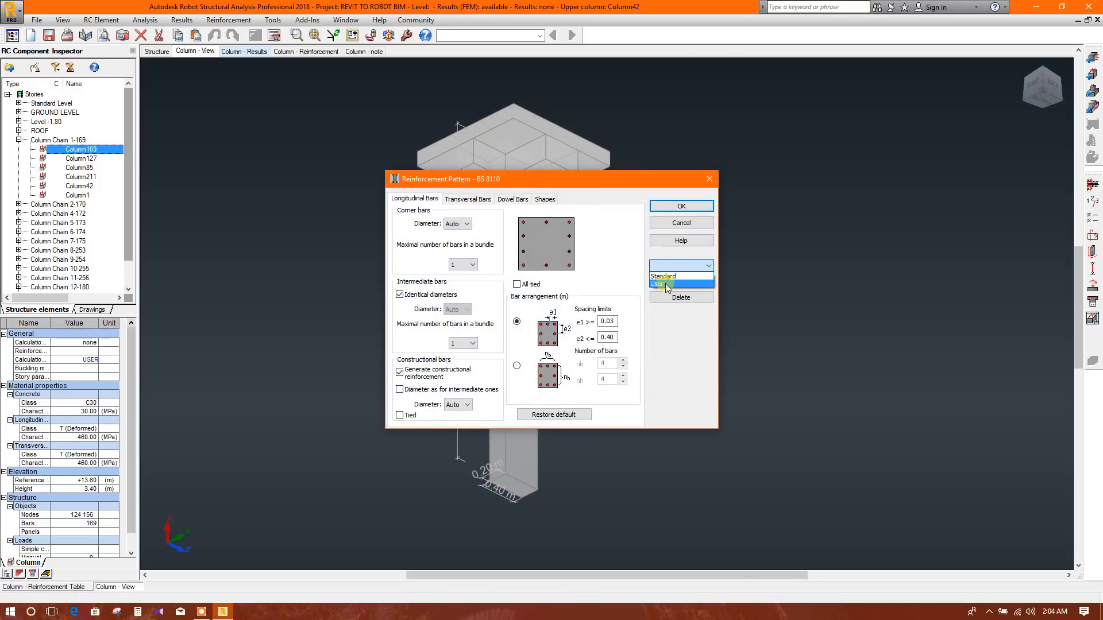
{"action": "left_click", "coordinate": [664, 284]}
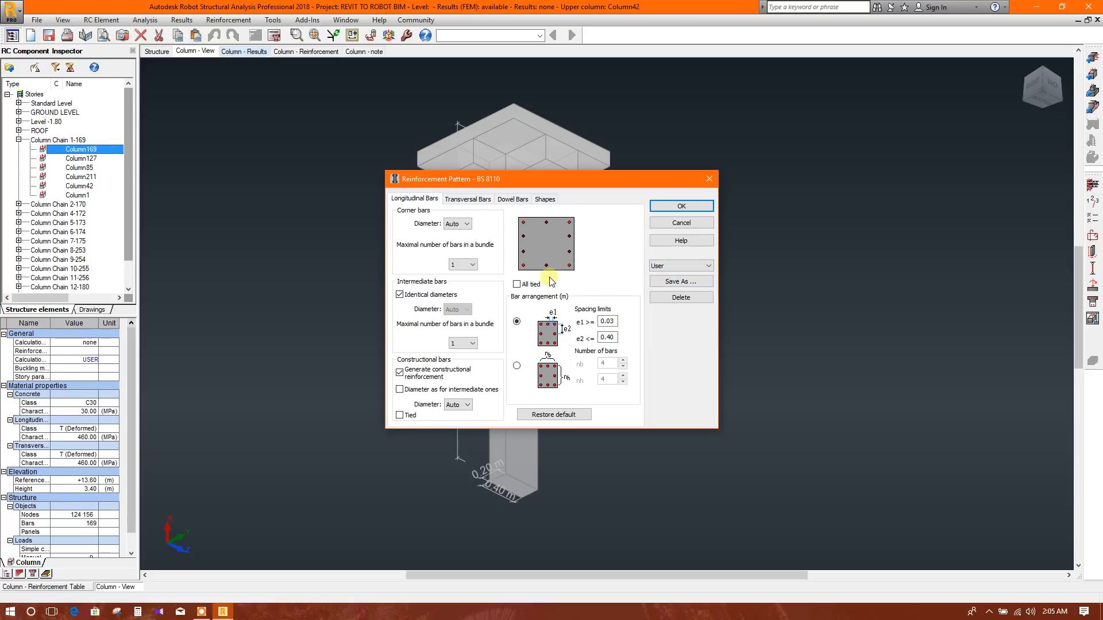
{"action": "left_click", "coordinate": [468, 199]}
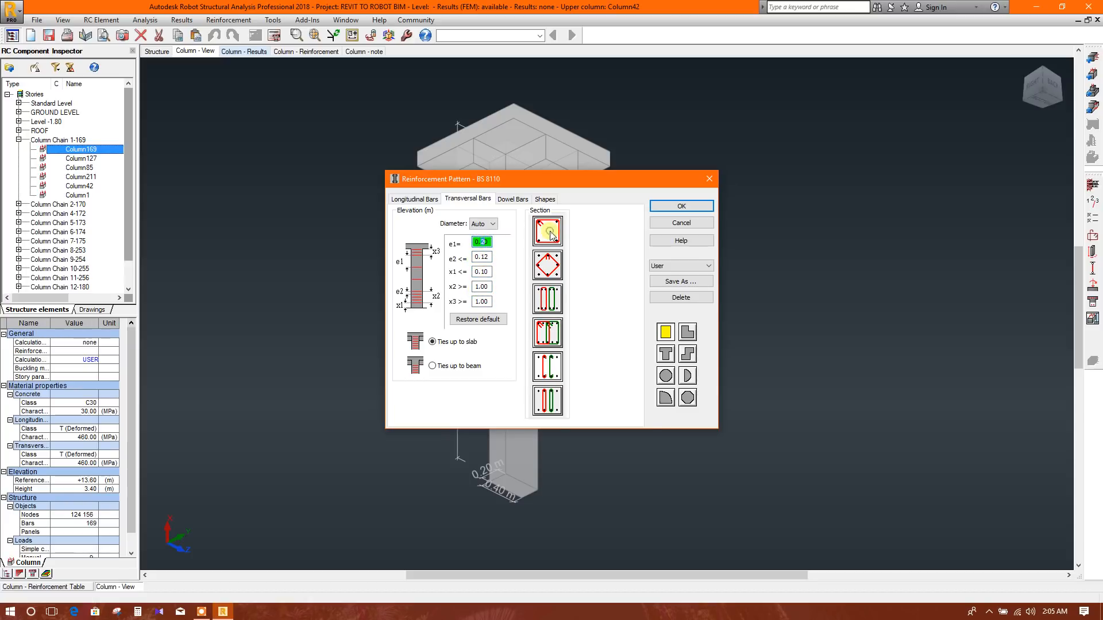
{"action": "left_click", "coordinate": [512, 199]}
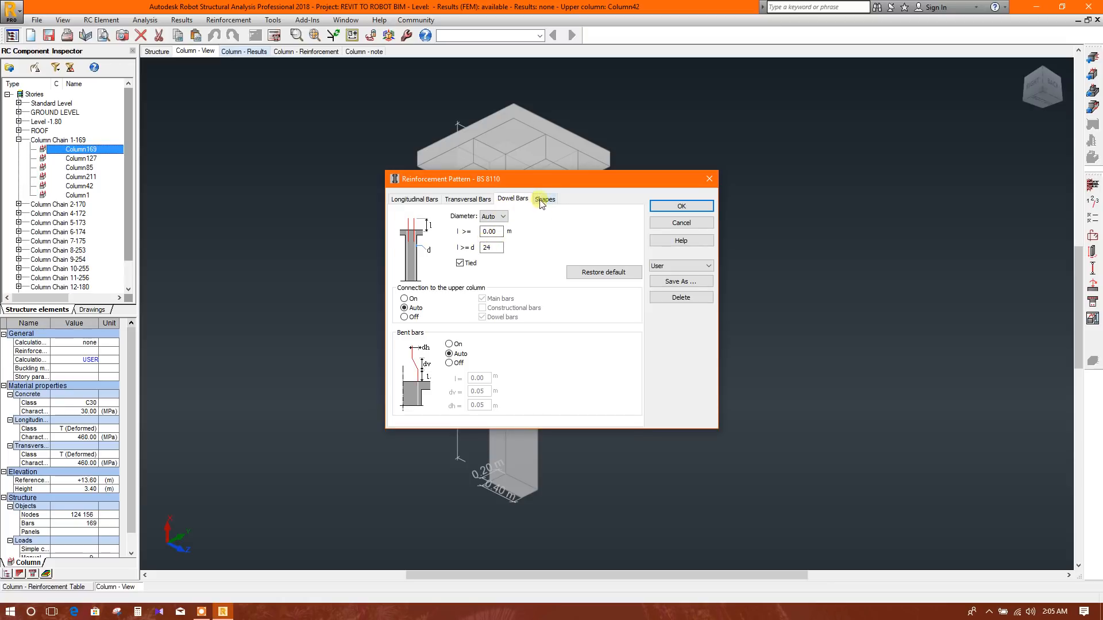
{"action": "left_click", "coordinate": [544, 197]}
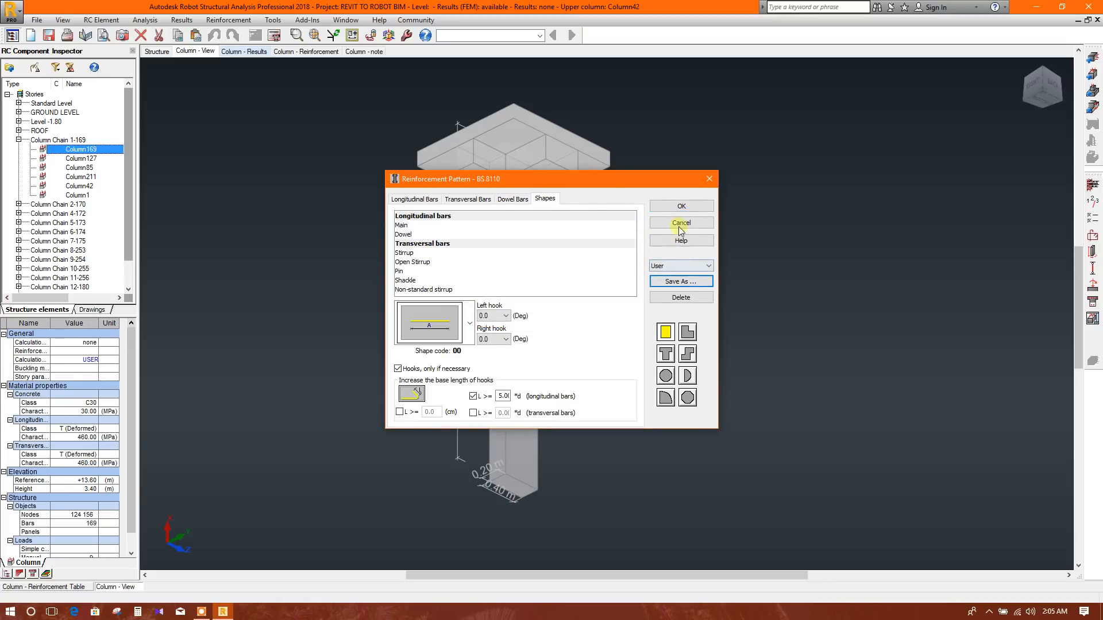
{"action": "left_click", "coordinate": [680, 223]}
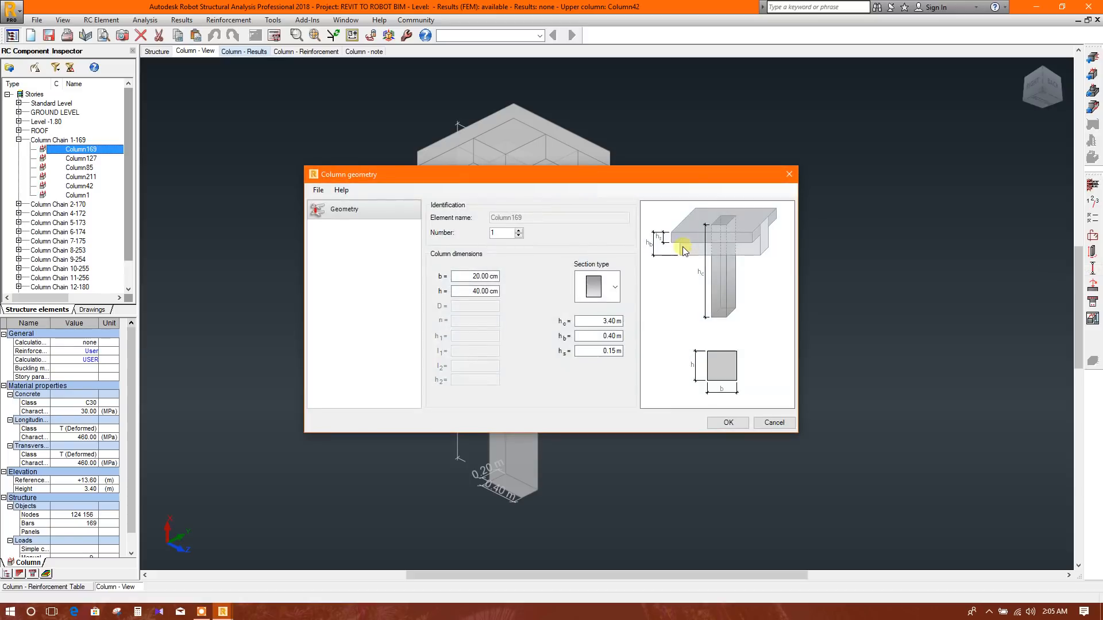
{"action": "mouse_move", "coordinate": [788, 175]}
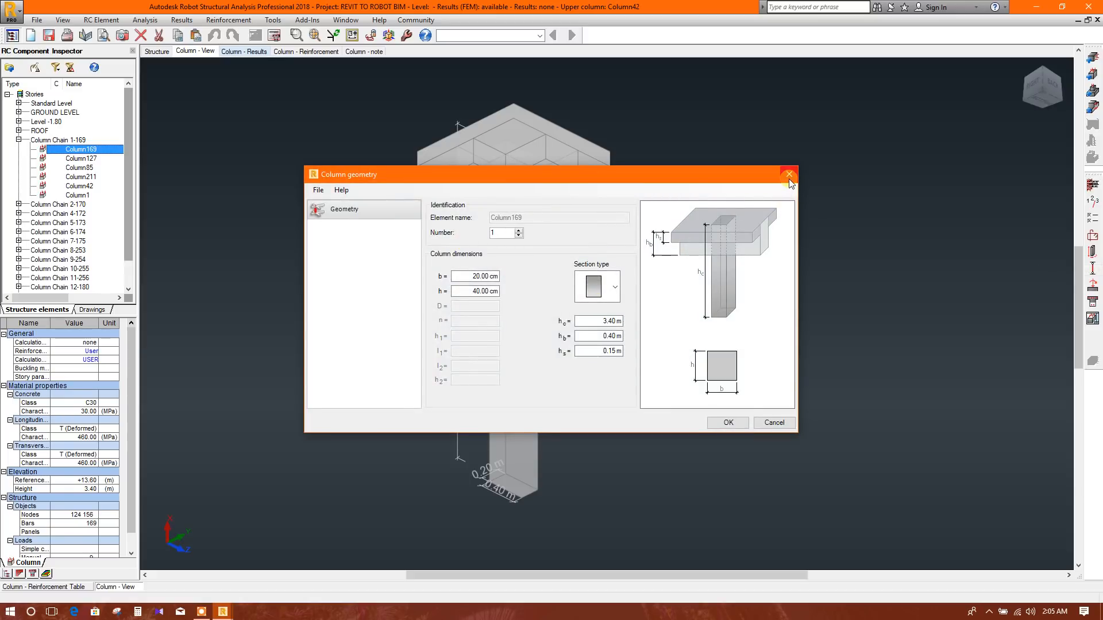
{"action": "left_click", "coordinate": [788, 174]}
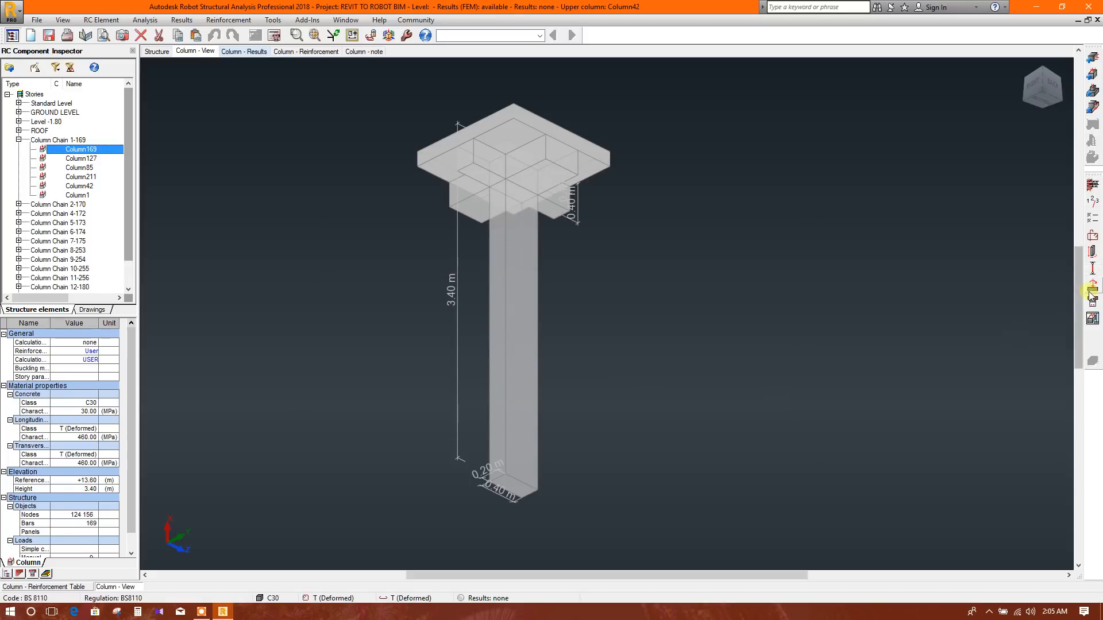
{"action": "mouse_move", "coordinate": [1096, 296]}
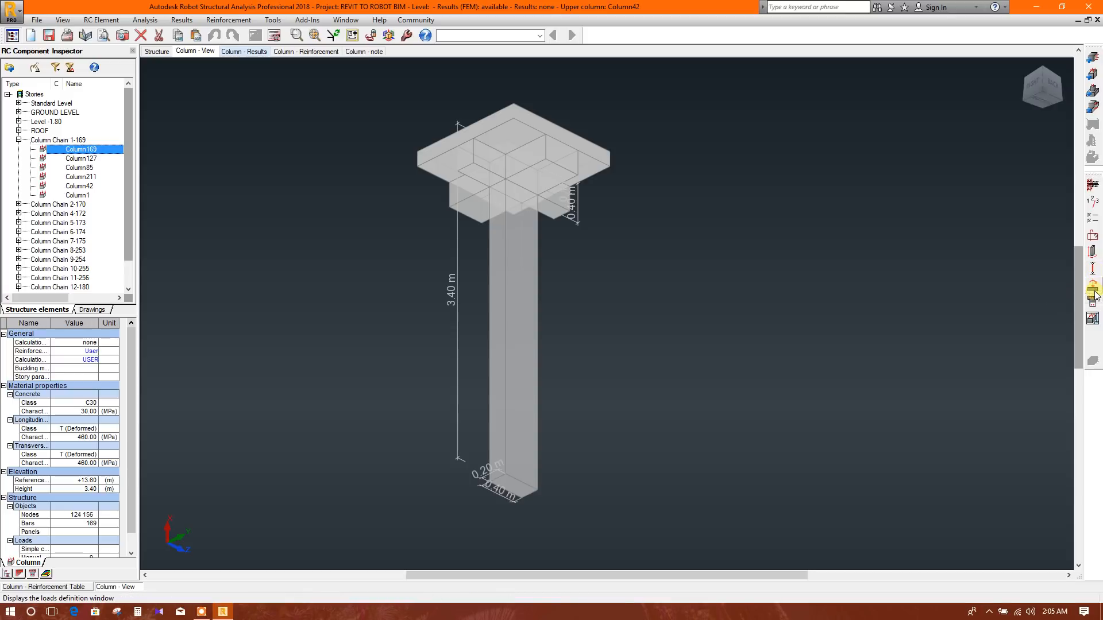
- Review Column169's loads, run its calculation and check interaction results with safety factors above 1.00
{"action": "left_click", "coordinate": [1092, 293]}
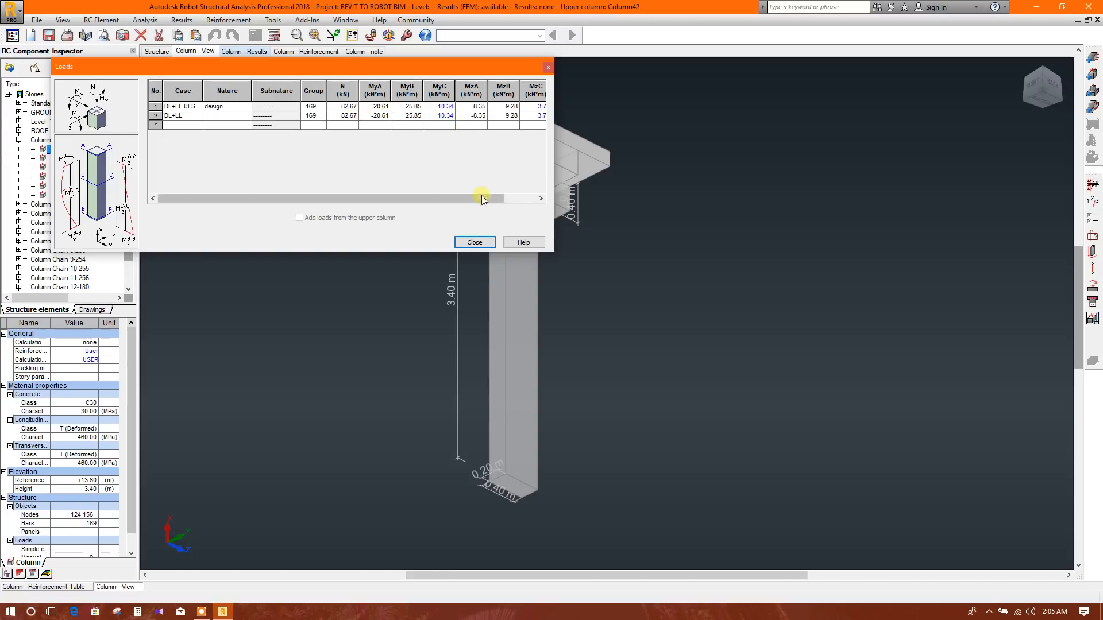
{"action": "left_click", "coordinate": [474, 242]}
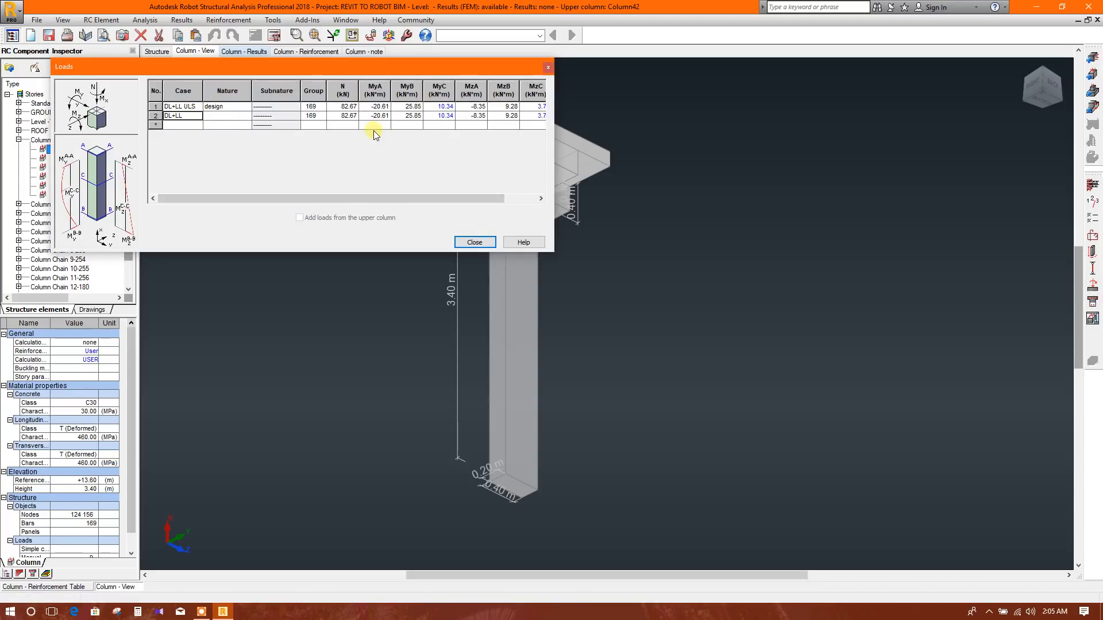
{"action": "left_click", "coordinate": [474, 241]}
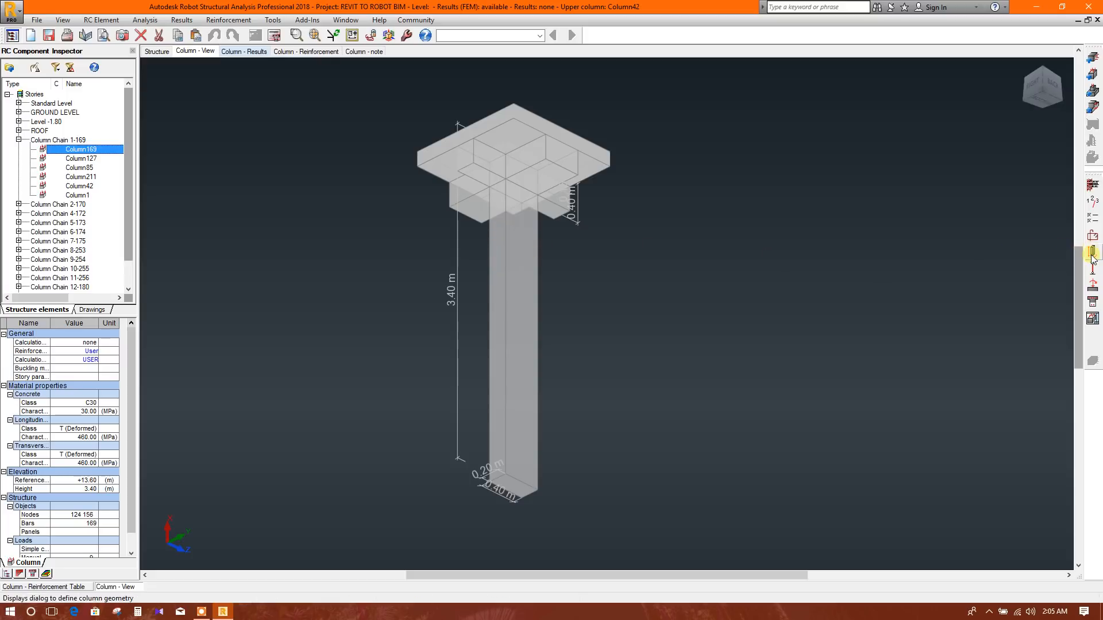
{"action": "mouse_move", "coordinate": [1092, 285]}
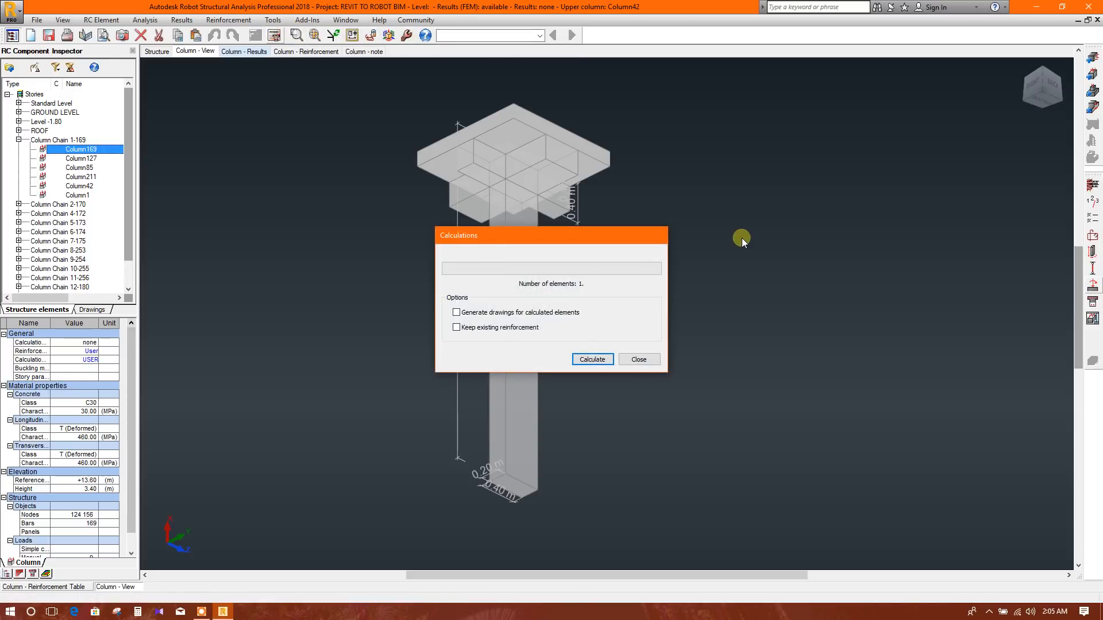
{"action": "left_click", "coordinate": [593, 358]}
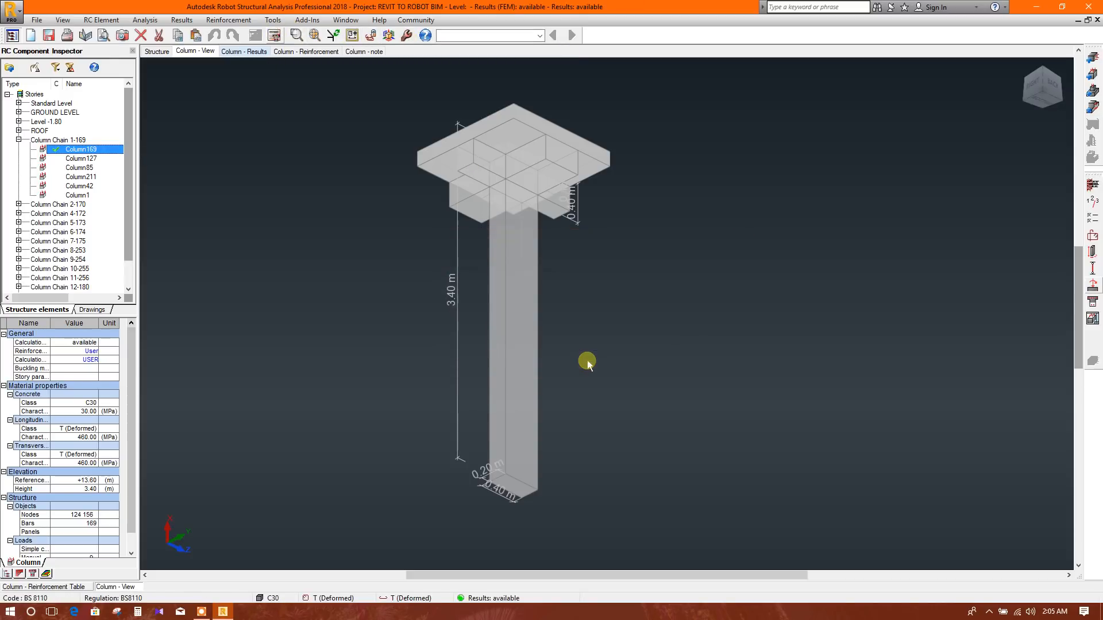
{"action": "left_click", "coordinate": [244, 51]}
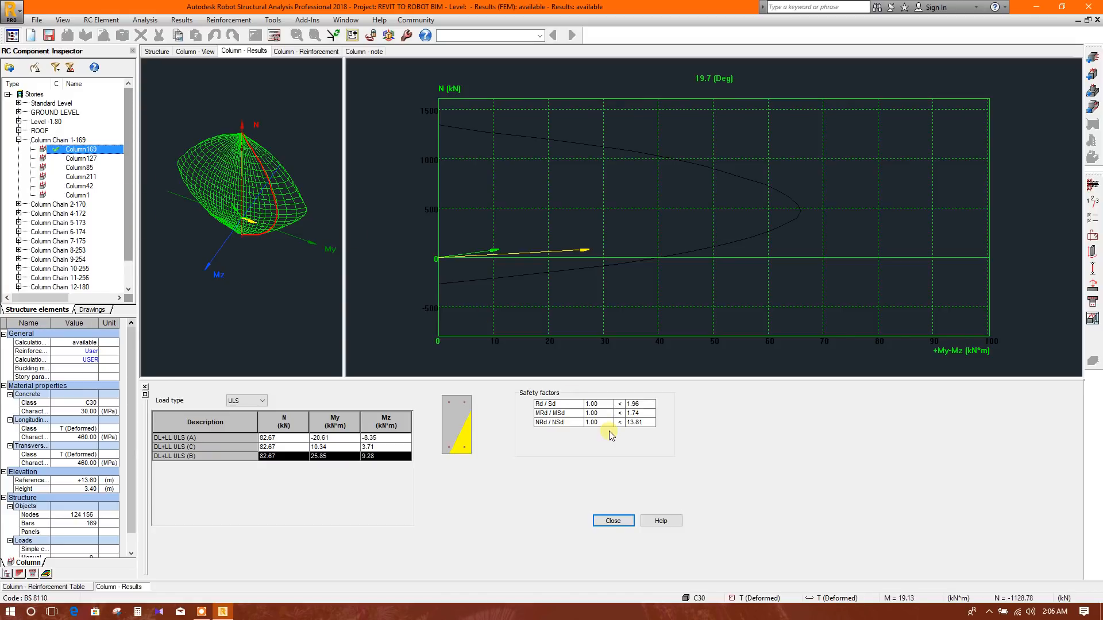
{"action": "left_click", "coordinate": [633, 404]}
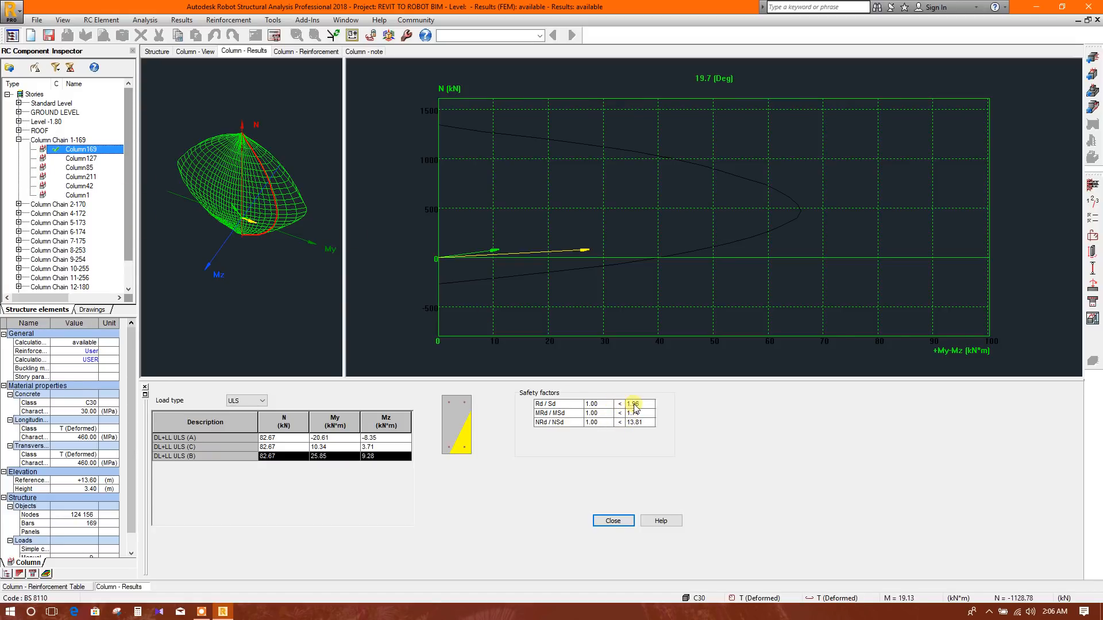
{"action": "mouse_move", "coordinate": [553, 407]}
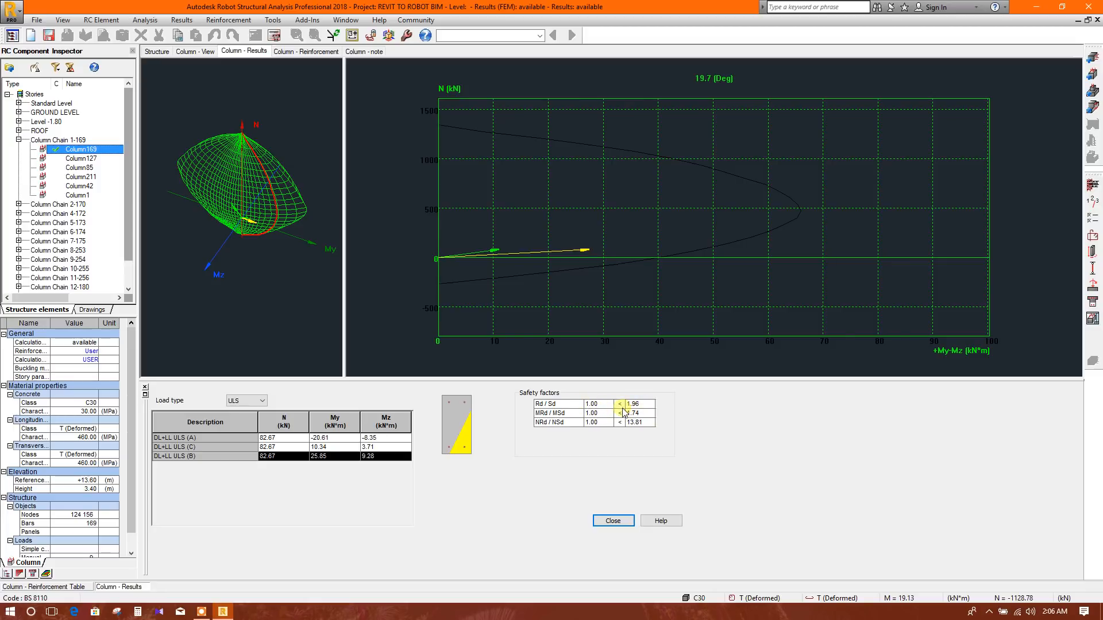
{"action": "mouse_move", "coordinate": [609, 419]}
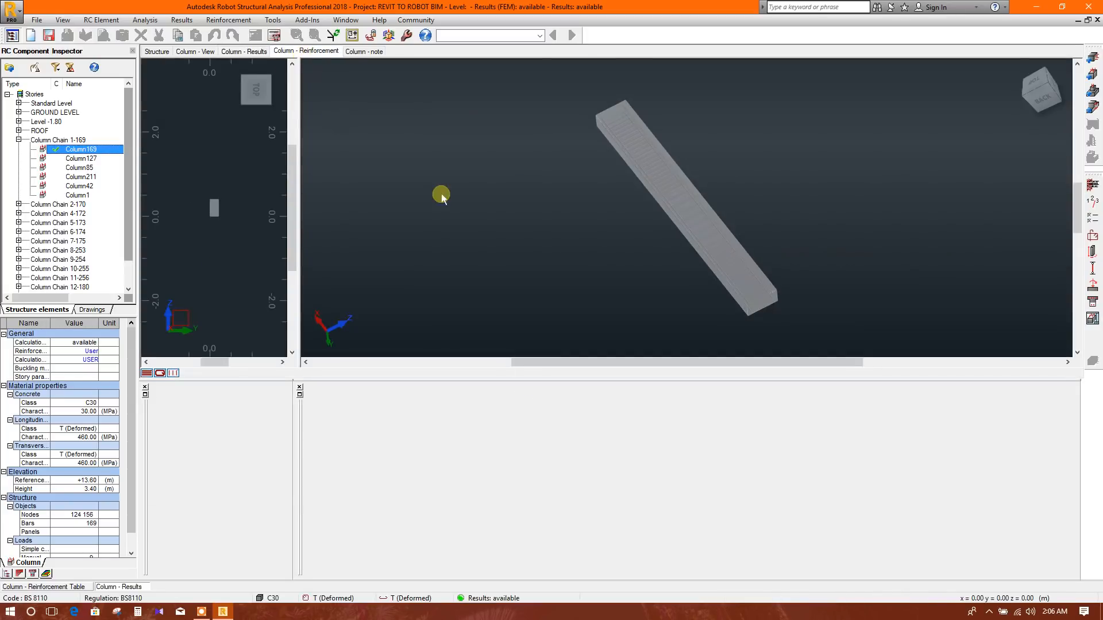
- Read Column169's note listing 4 T14 bars and 46 T8 stirrups, then switch to Column127
{"action": "left_click", "coordinate": [119, 586]}
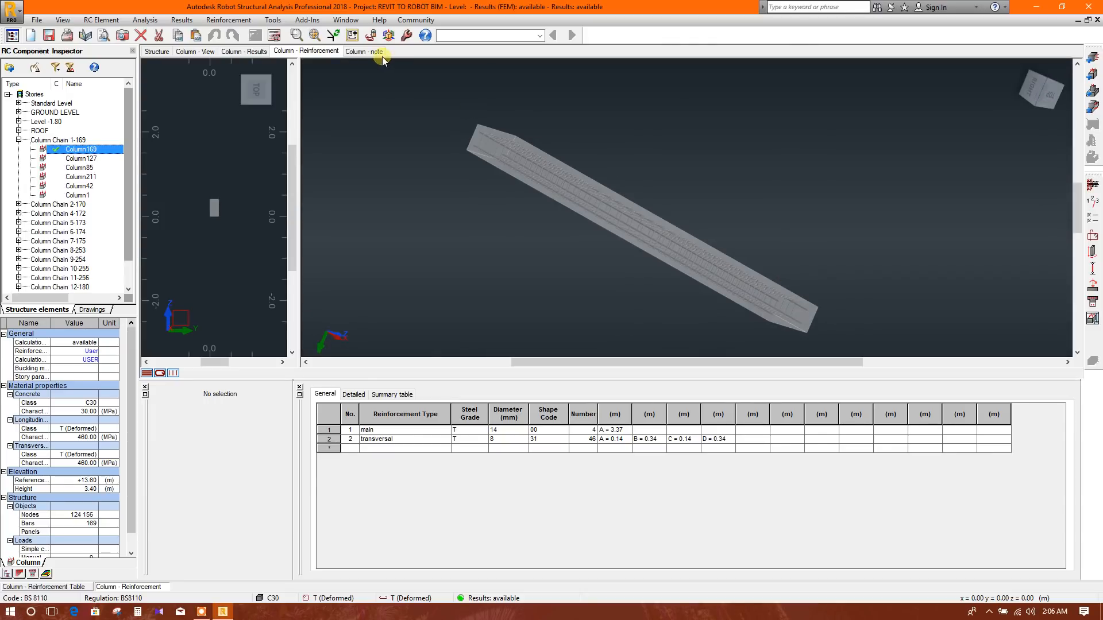
{"action": "left_click", "coordinate": [366, 50]}
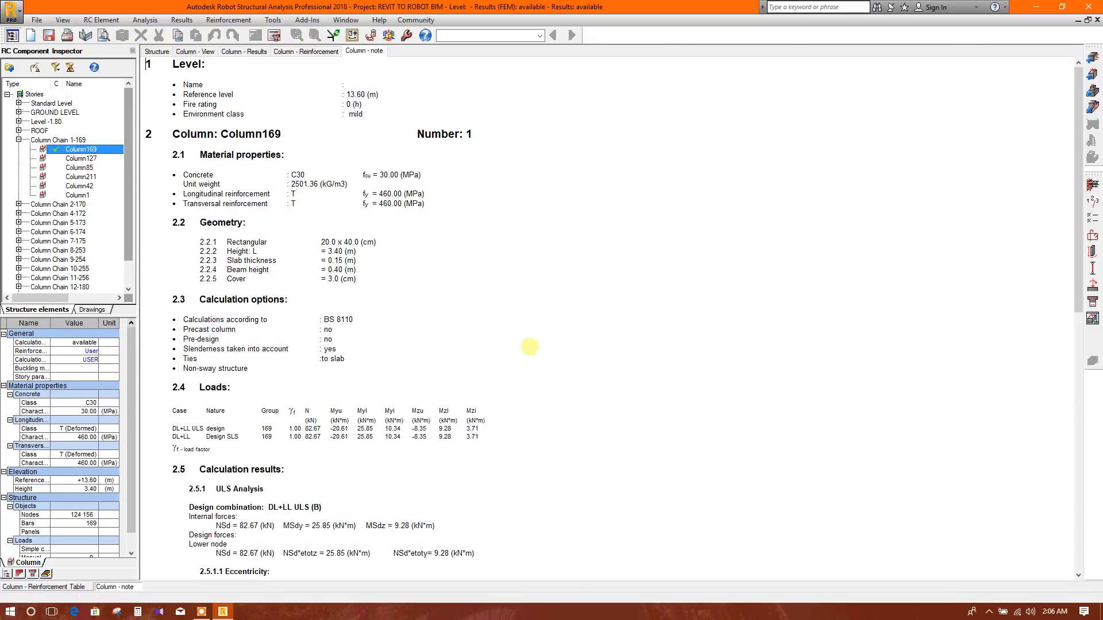
{"action": "scroll", "scroll_direction": "down", "scroll_amount": 3}
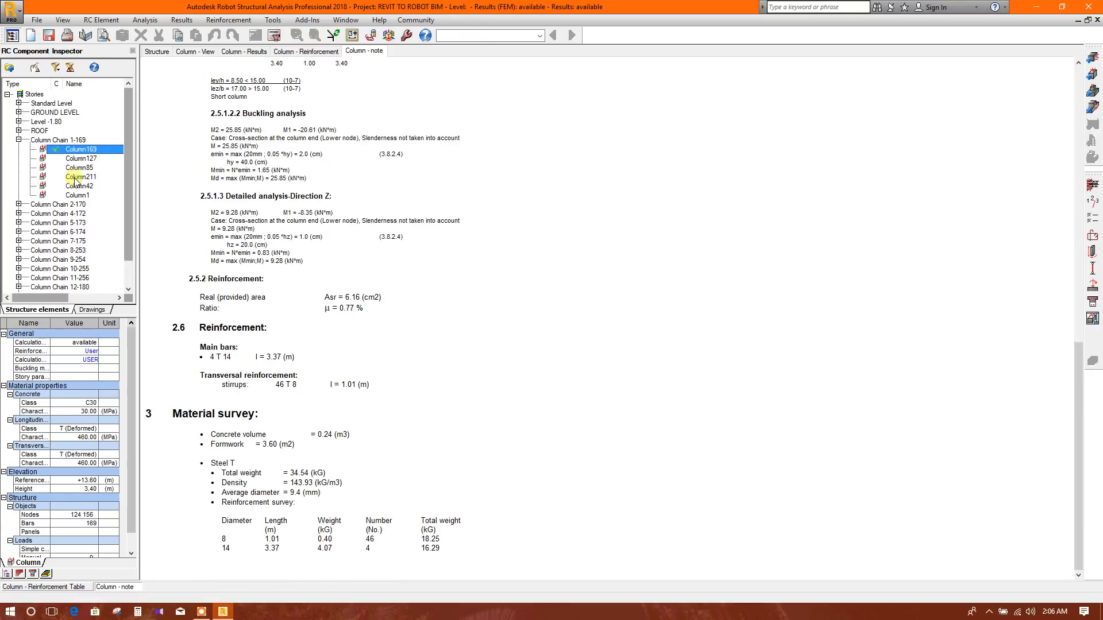
{"action": "left_click", "coordinate": [81, 157]}
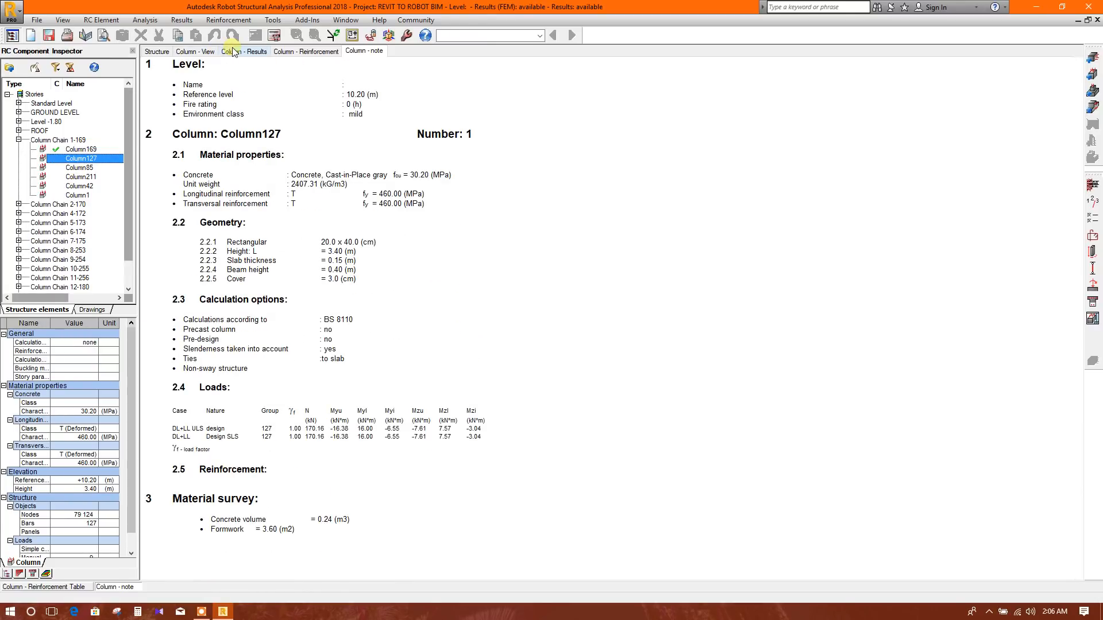
- Accept the calculation options and User reinforcement pattern for Column127 and run its design
{"action": "left_click", "coordinate": [165, 52]}
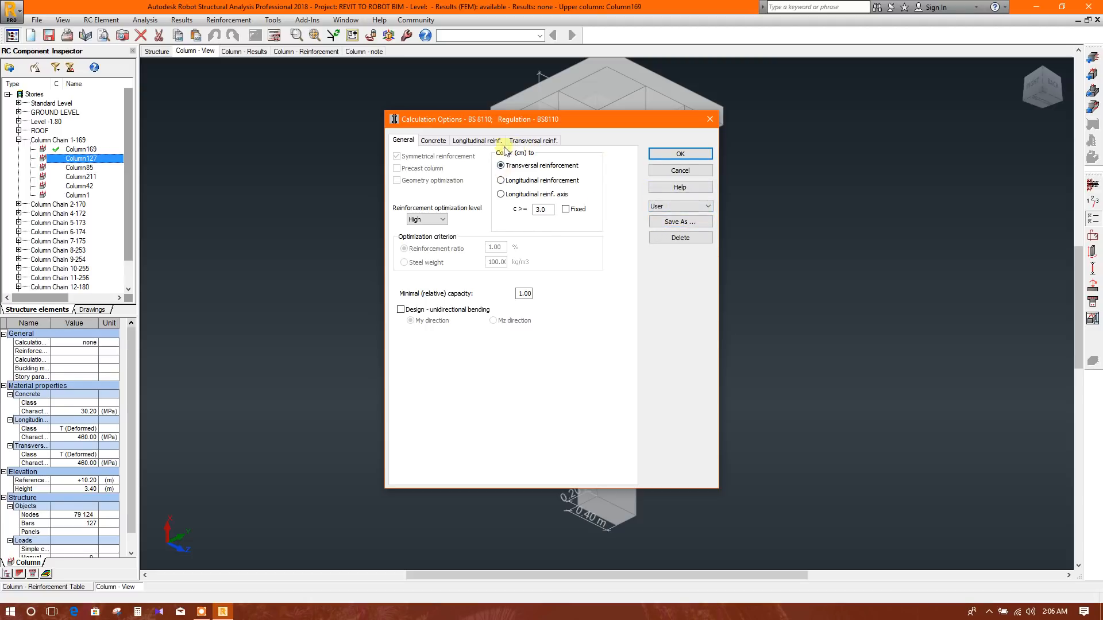
{"action": "left_click", "coordinate": [708, 205]}
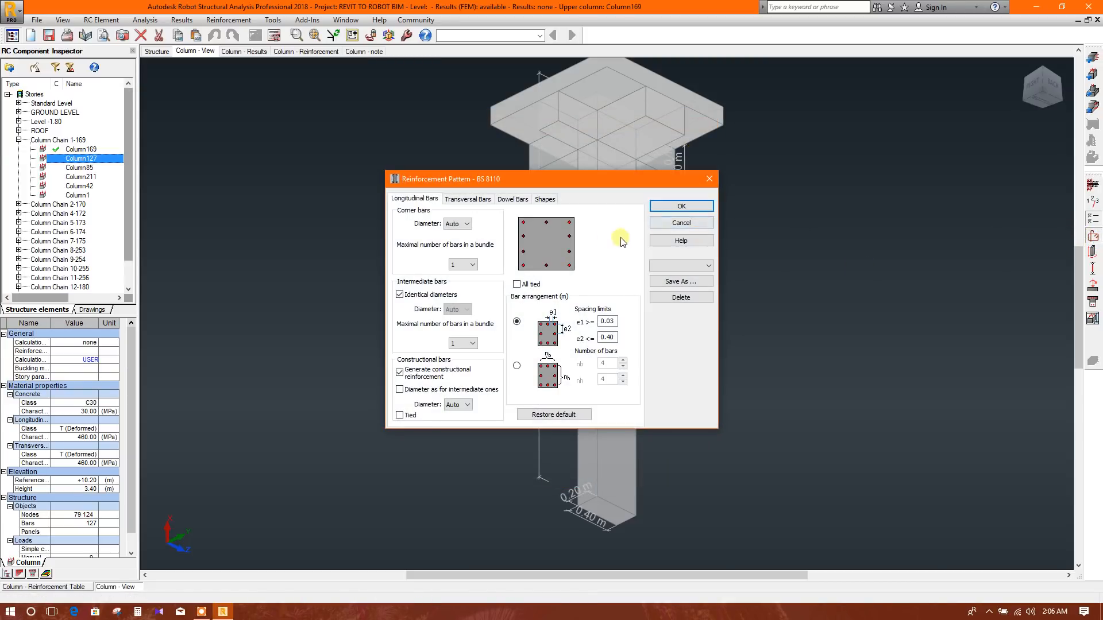
{"action": "left_click", "coordinate": [680, 281]}
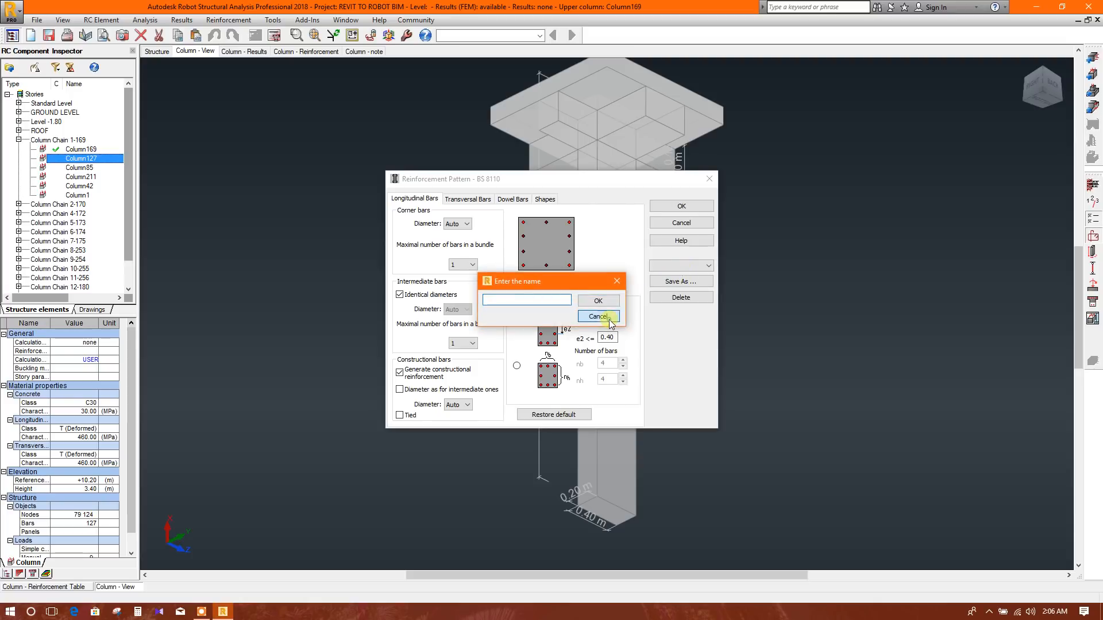
{"action": "left_click", "coordinate": [597, 317]}
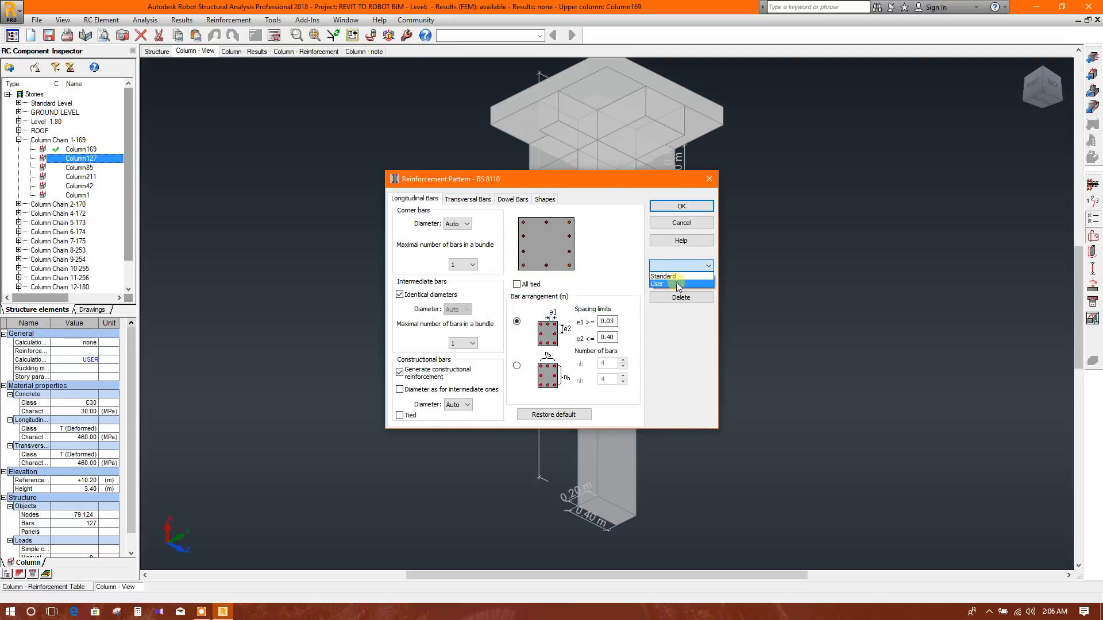
{"action": "left_click", "coordinate": [682, 206]}
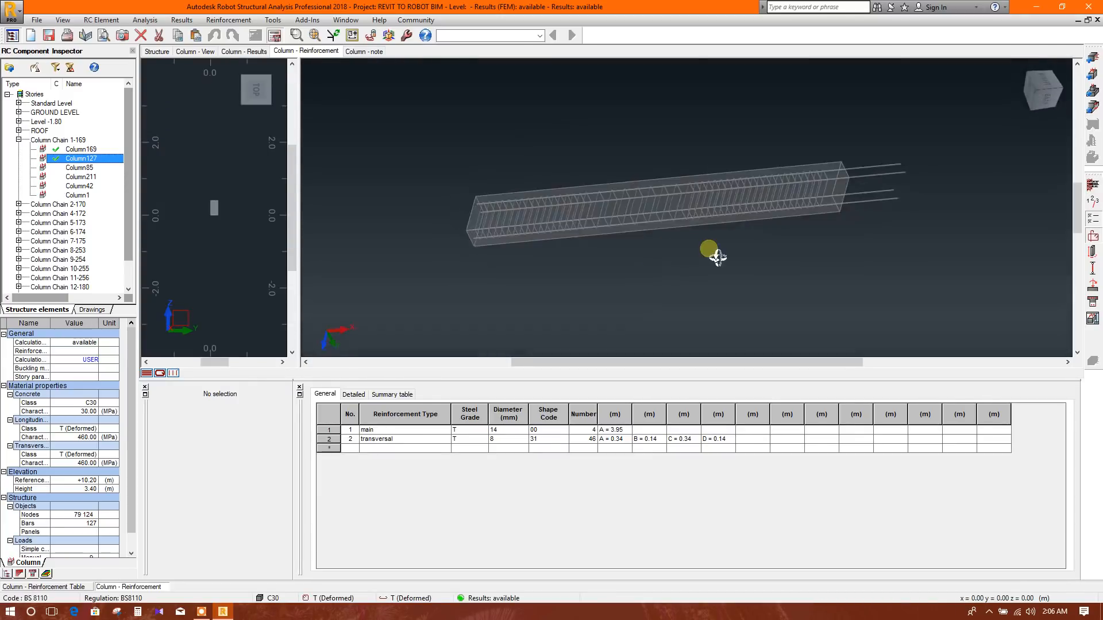
- Inspect Column127's 4 T14 cage and DL+LL ULS (B) interaction curve, then move to Column85
{"action": "left_click_drag", "start_coordinate": [709, 250], "coordinate": [946, 114]}
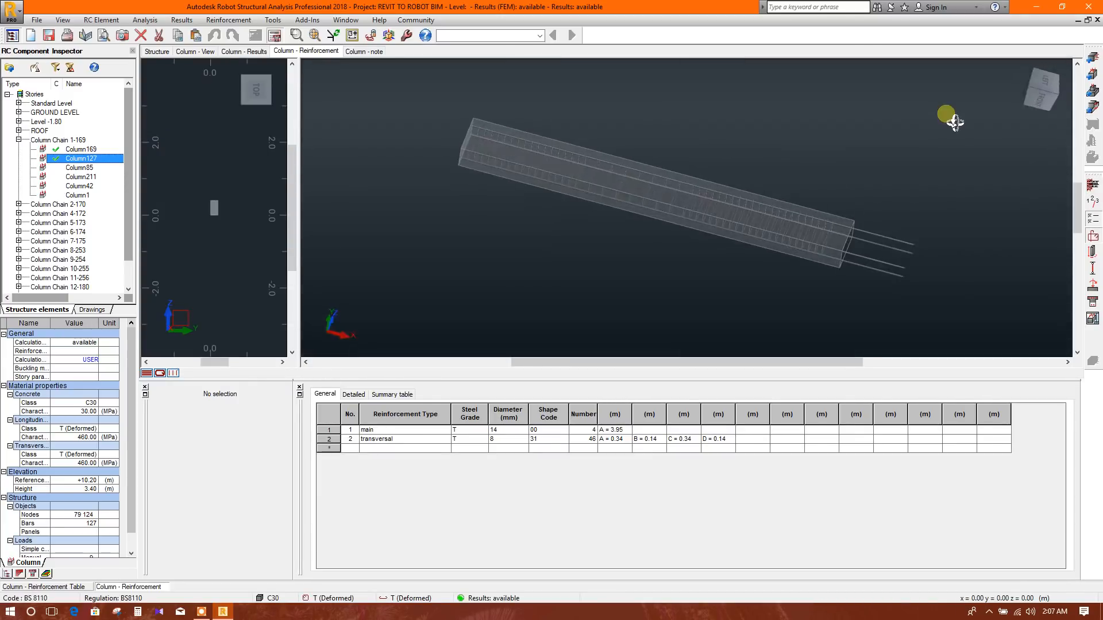
{"action": "left_click_drag", "start_coordinate": [945, 115], "coordinate": [696, 204]}
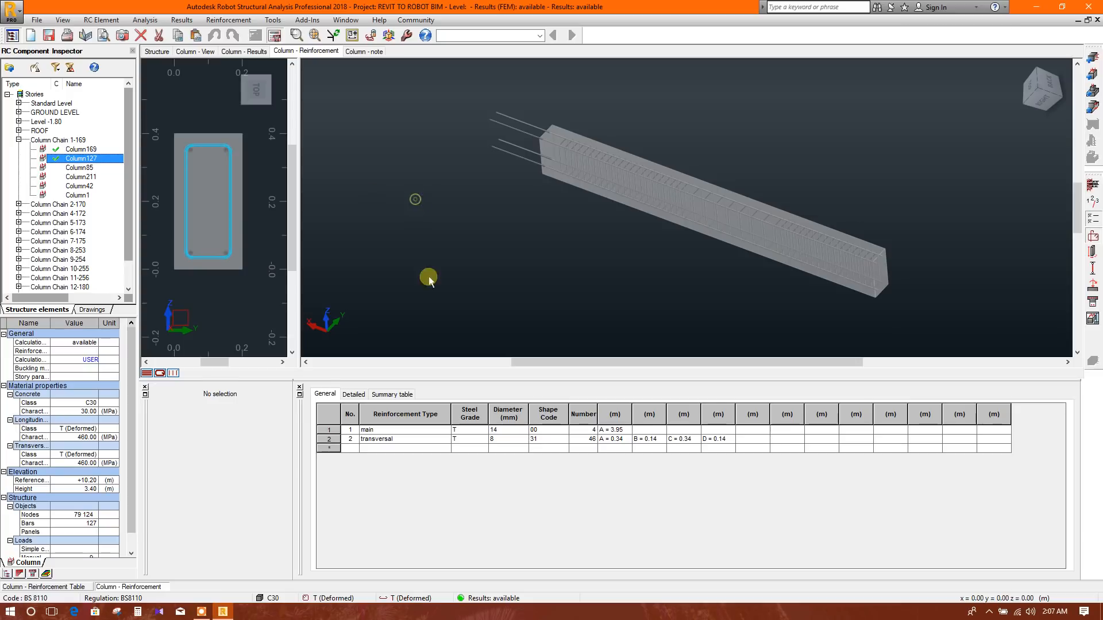
{"action": "left_click", "coordinate": [244, 51]}
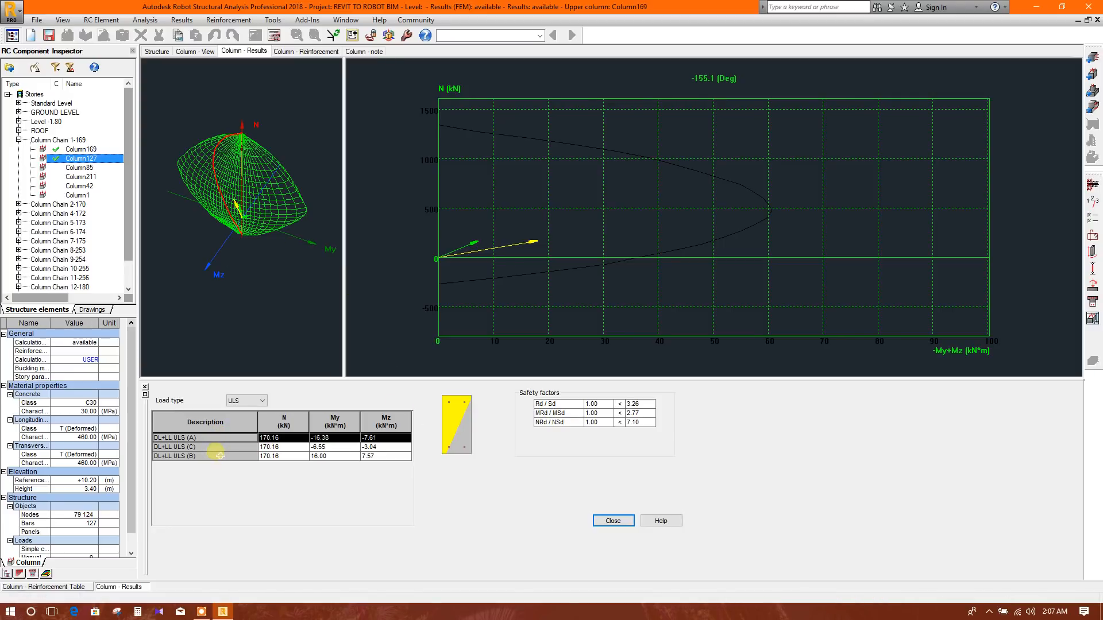
{"action": "left_click", "coordinate": [204, 456]}
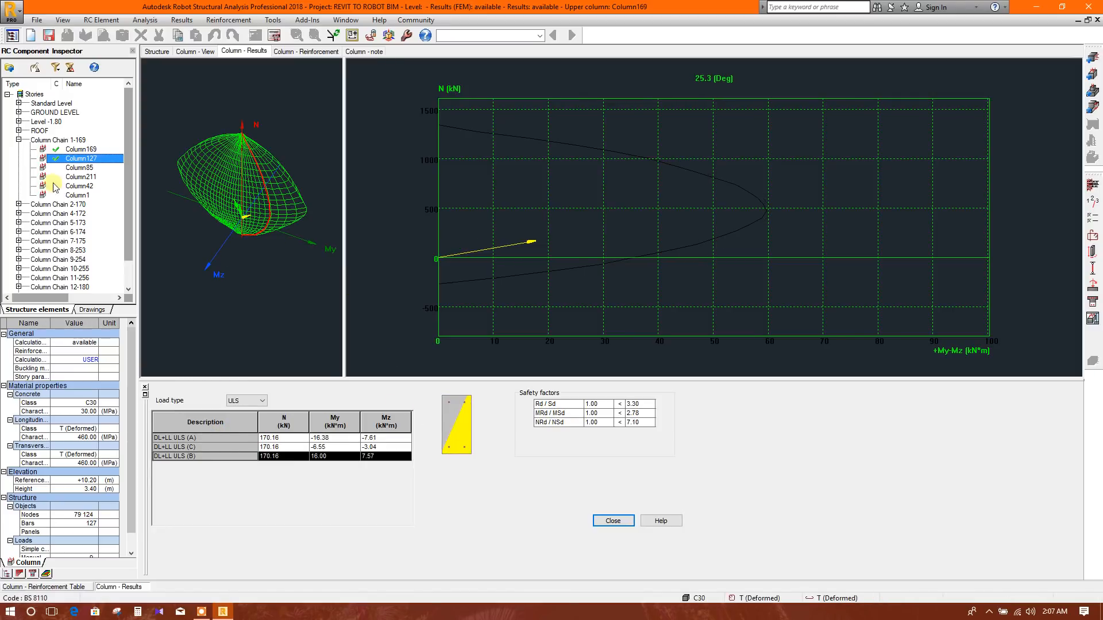
{"action": "left_click", "coordinate": [76, 168]}
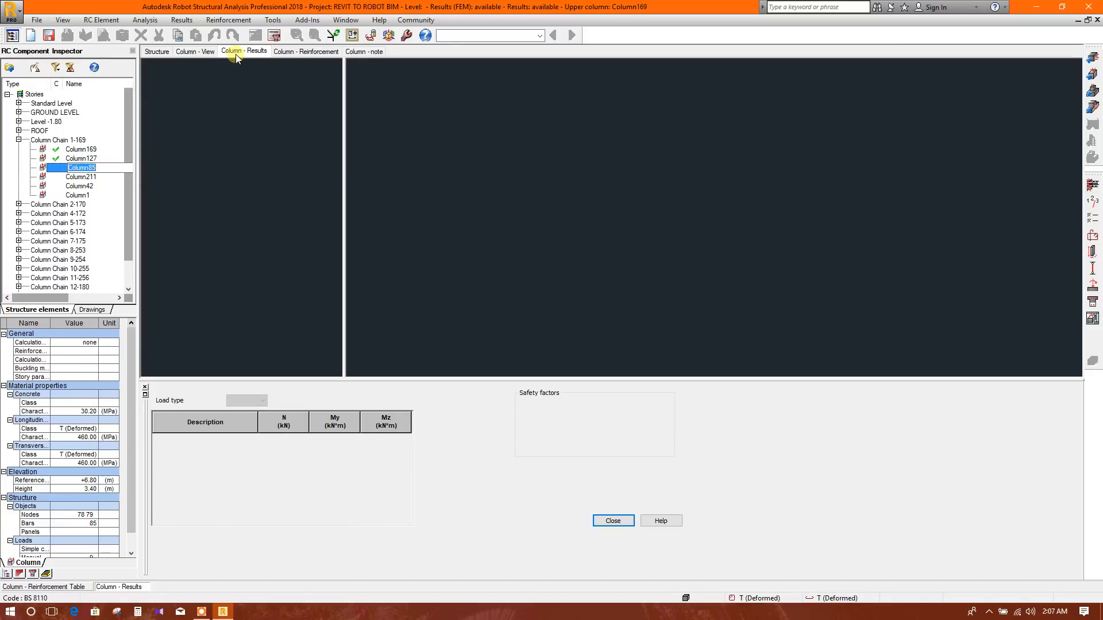
- Calculate Column85 with the User options and pattern to a green check and view it in 3D
{"action": "left_click", "coordinate": [194, 52]}
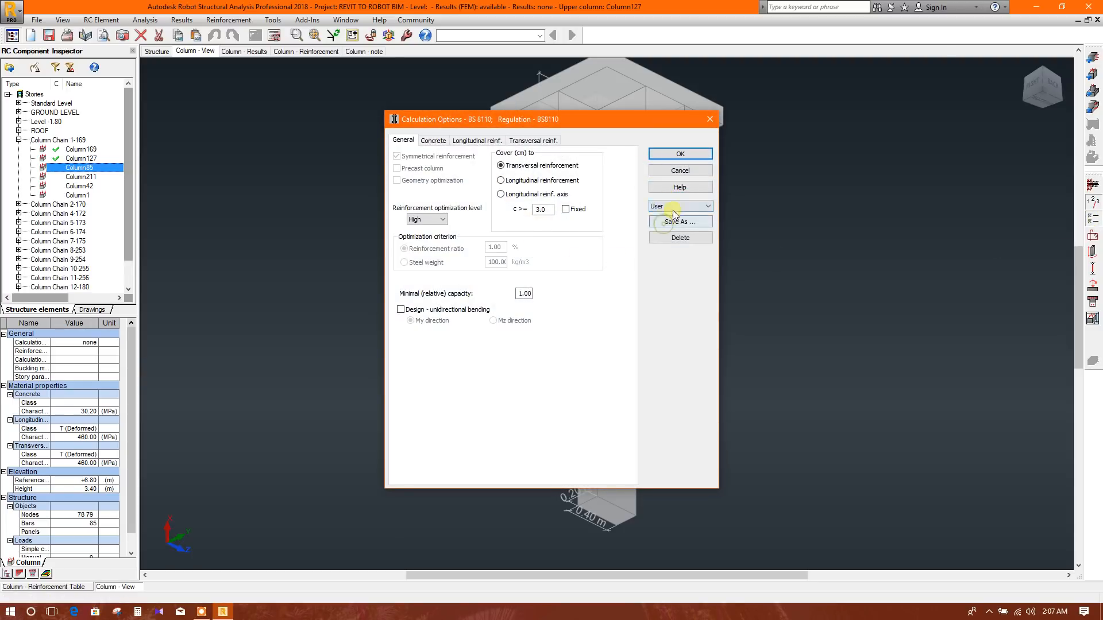
{"action": "left_click", "coordinate": [680, 154]}
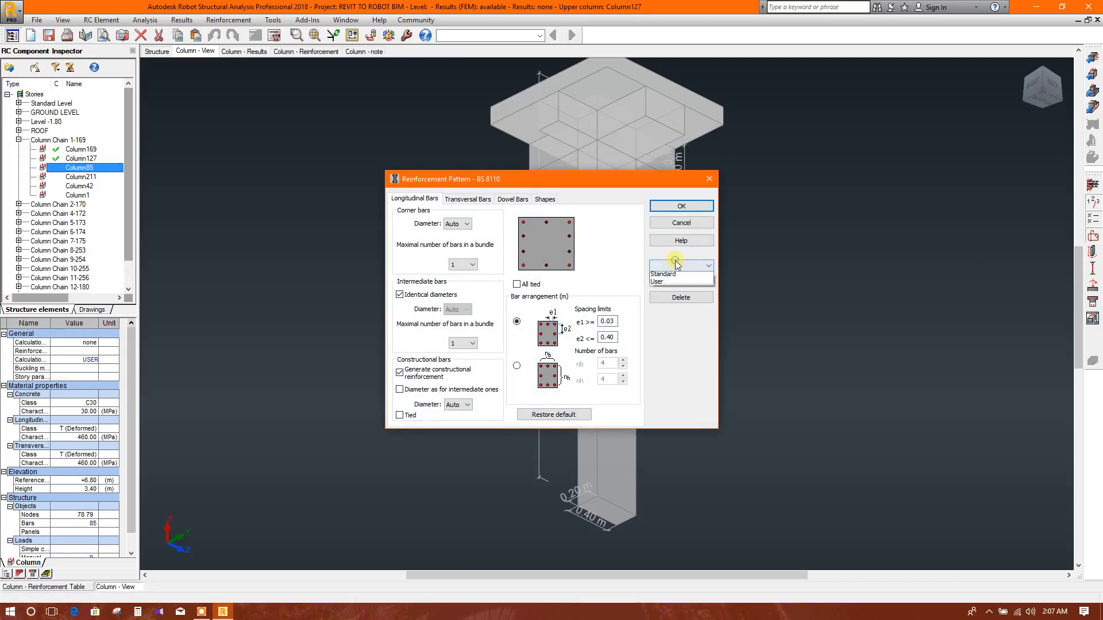
{"action": "left_click", "coordinate": [682, 205]}
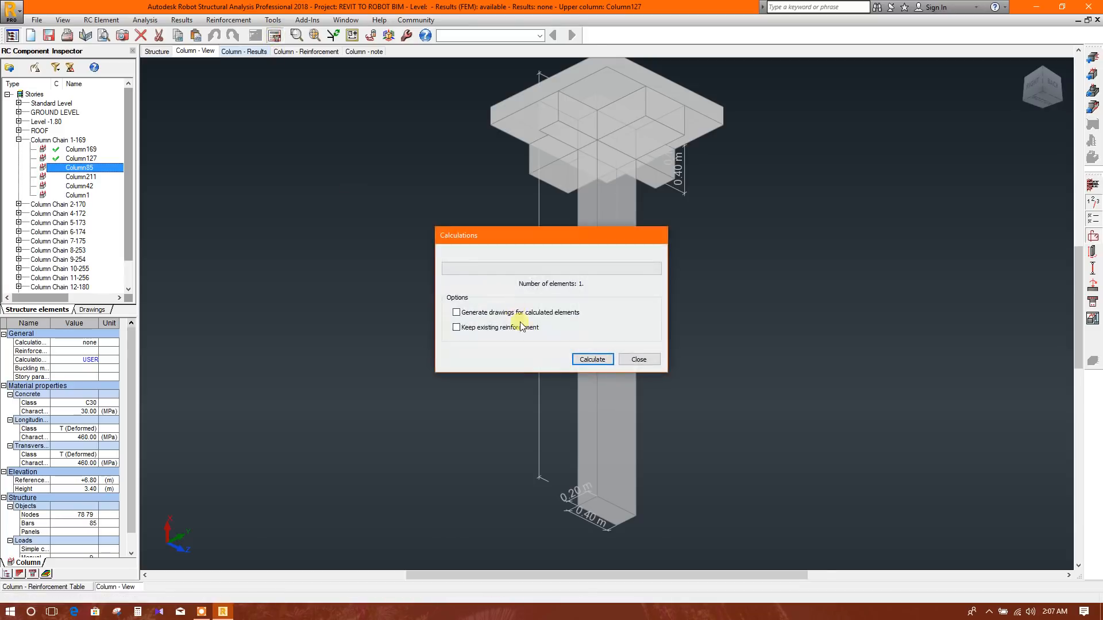
{"action": "left_click", "coordinate": [592, 359]}
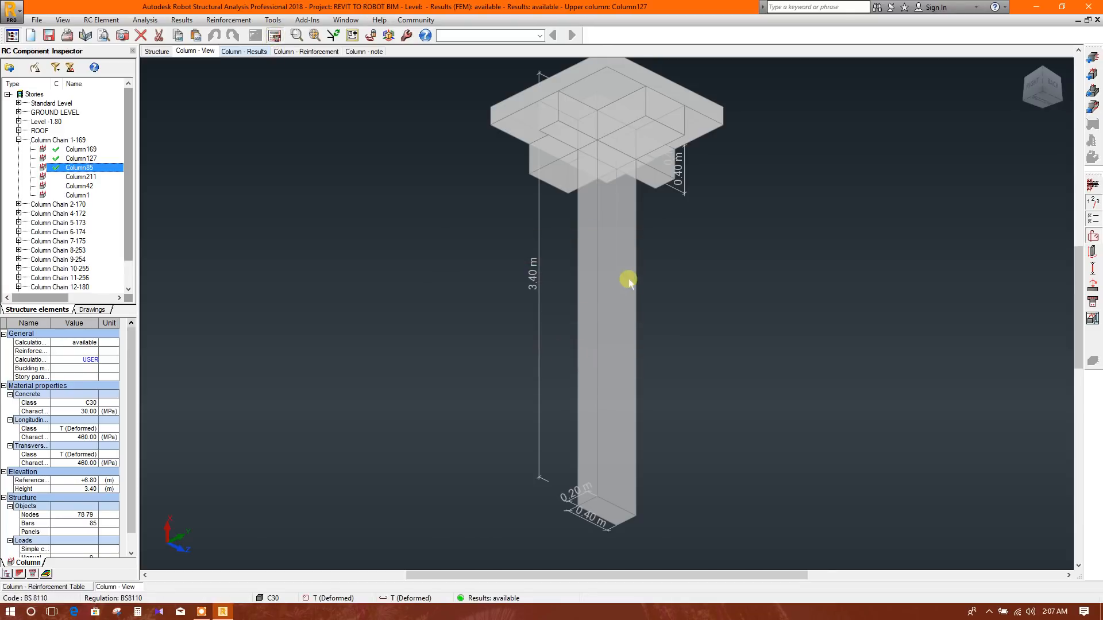
{"action": "left_click_drag", "start_coordinate": [629, 281], "coordinate": [568, 301]}
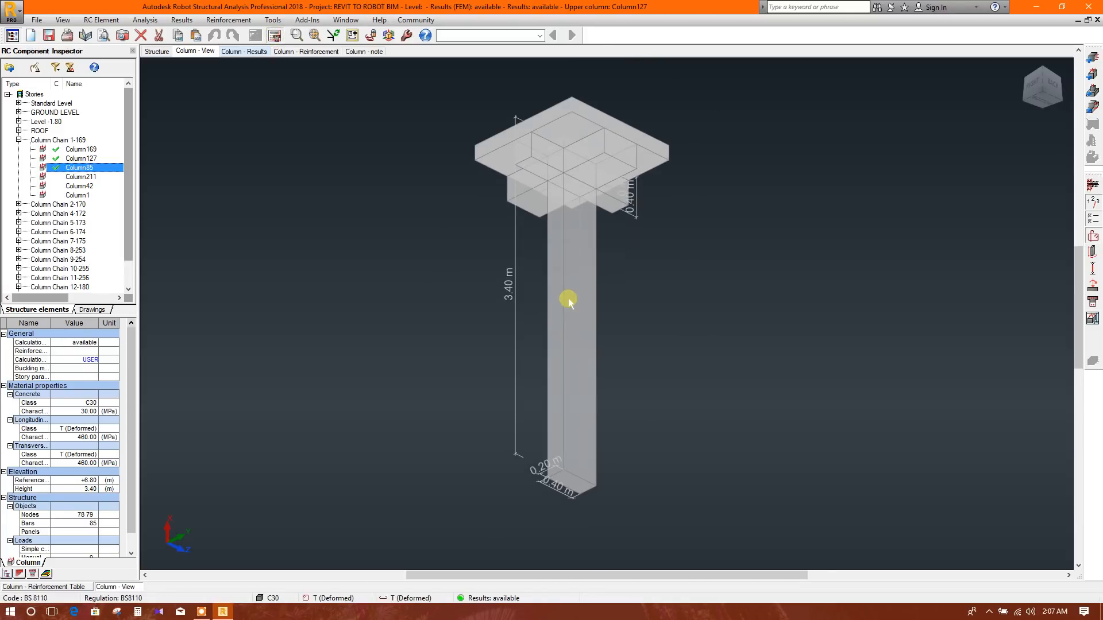
{"action": "left_click_drag", "start_coordinate": [569, 301], "coordinate": [596, 391]}
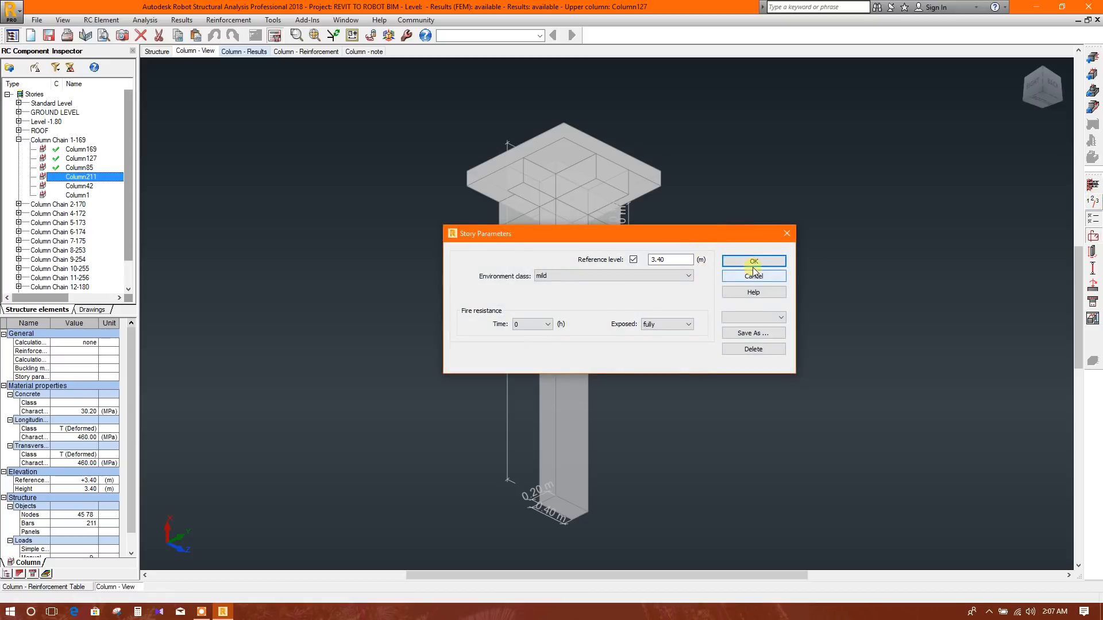
- Confirm story parameters, User options and pattern, and calculate the 2.05 m Column211 at level -1.80
{"action": "left_click", "coordinate": [752, 262]}
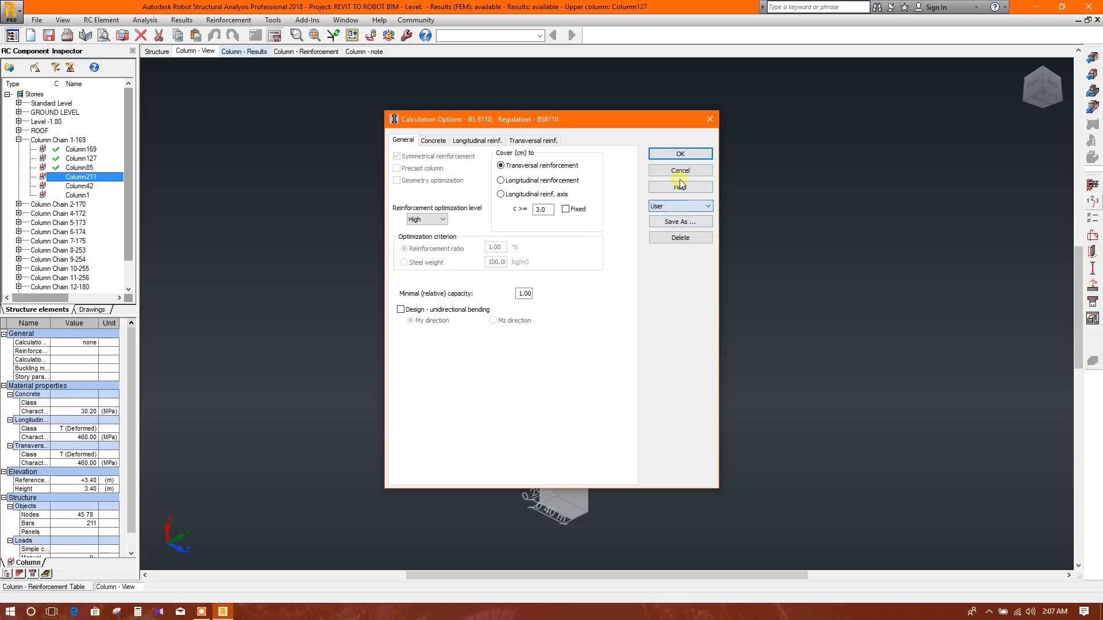
{"action": "left_click", "coordinate": [680, 154]}
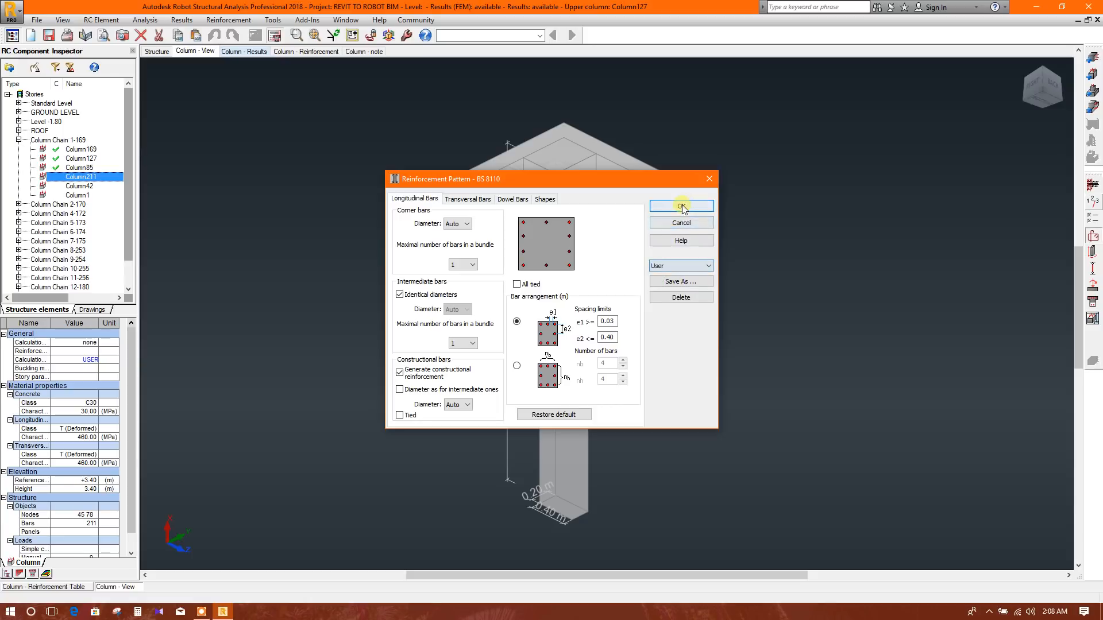
{"action": "left_click", "coordinate": [681, 205]}
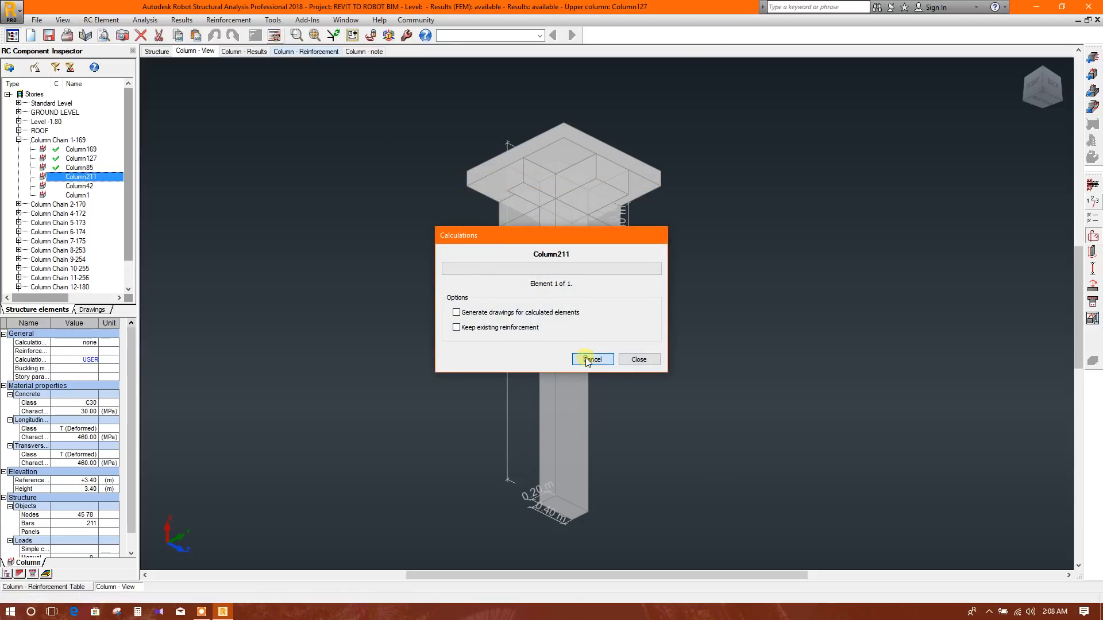
{"action": "left_click", "coordinate": [592, 360]}
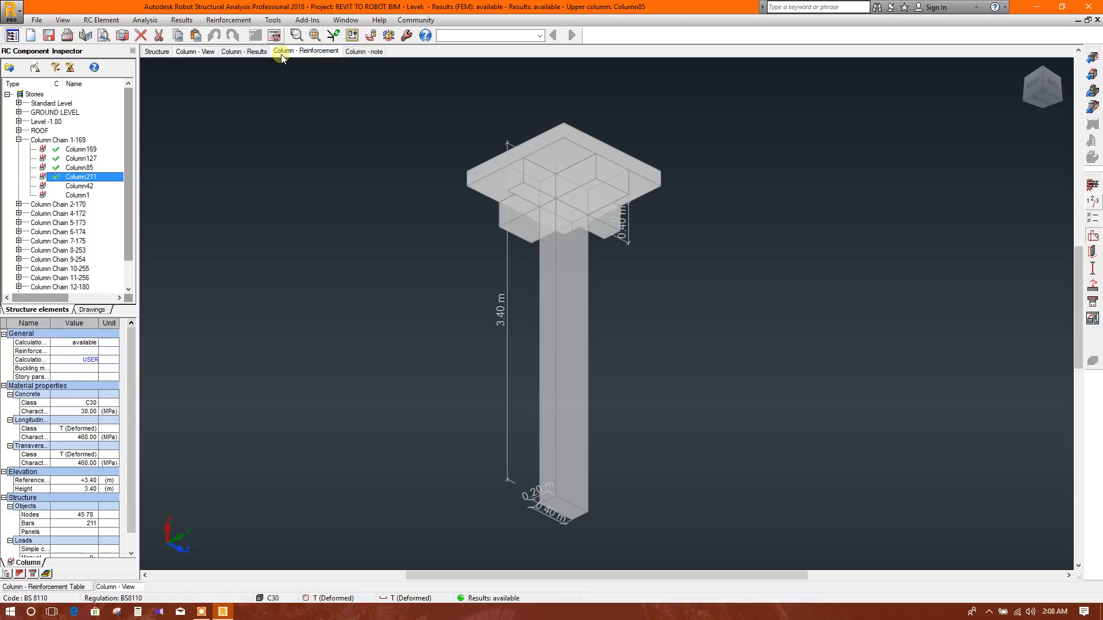
- Inspect Column211's reinforcement of 4 T14 bars and 34 transversal links, orbiting the cage
{"action": "left_click", "coordinate": [306, 50]}
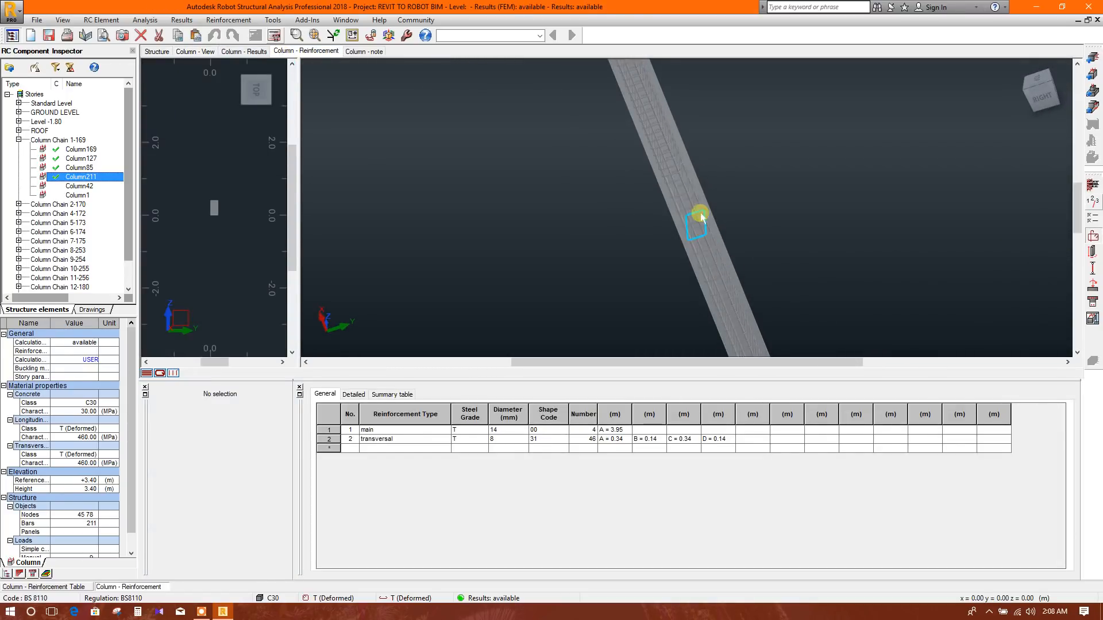
{"action": "left_click", "coordinate": [377, 439]}
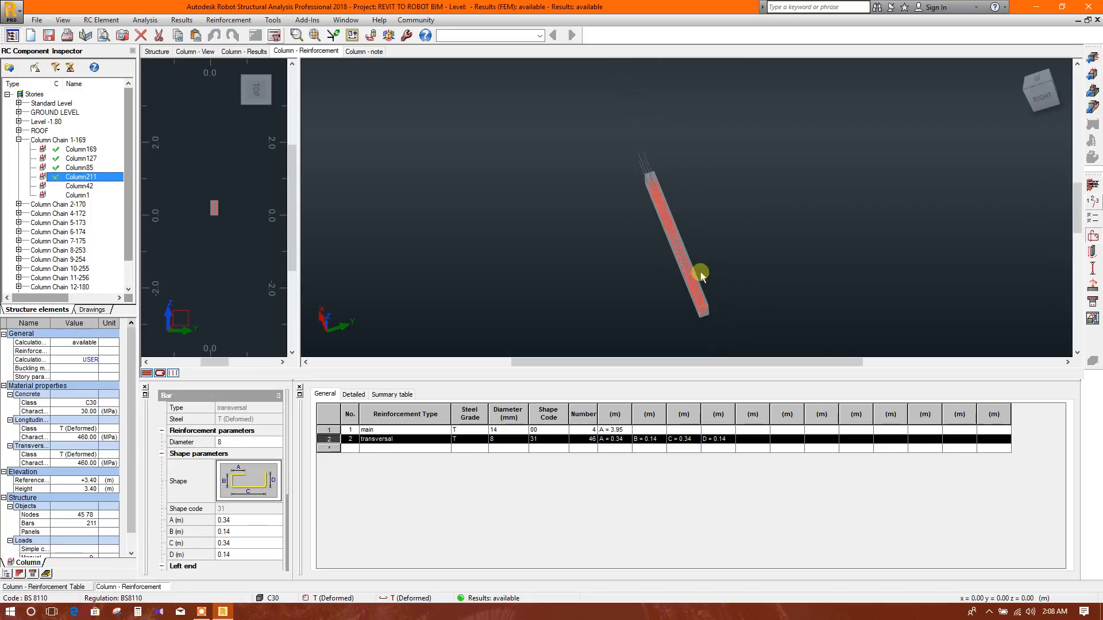
{"action": "left_click_drag", "start_coordinate": [701, 273], "coordinate": [715, 221]}
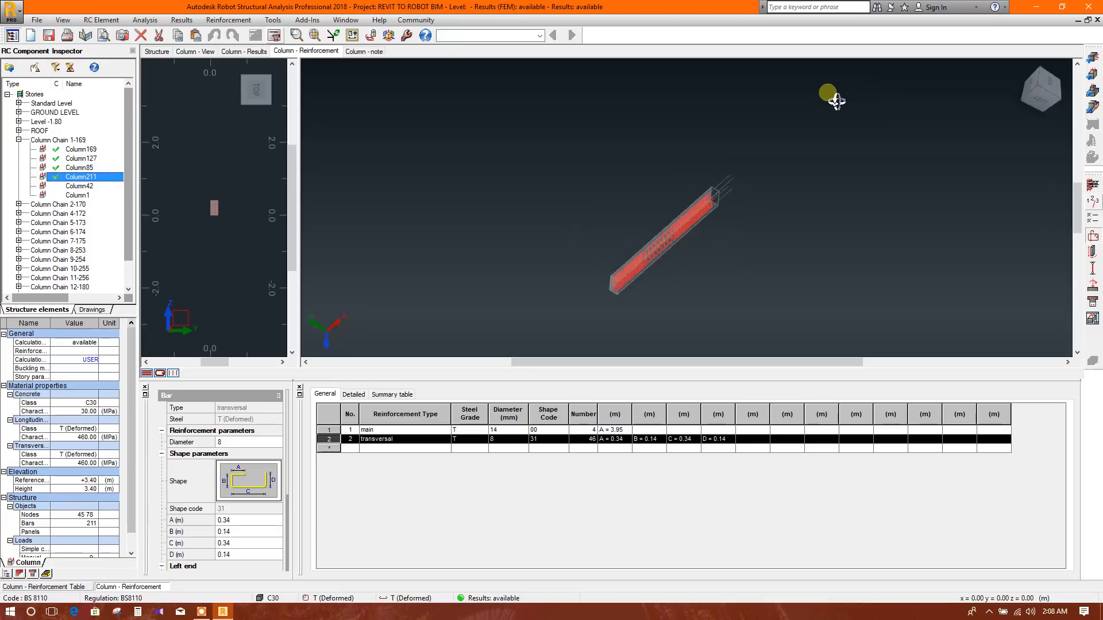
{"action": "left_click_drag", "start_coordinate": [833, 99], "coordinate": [345, 130]}
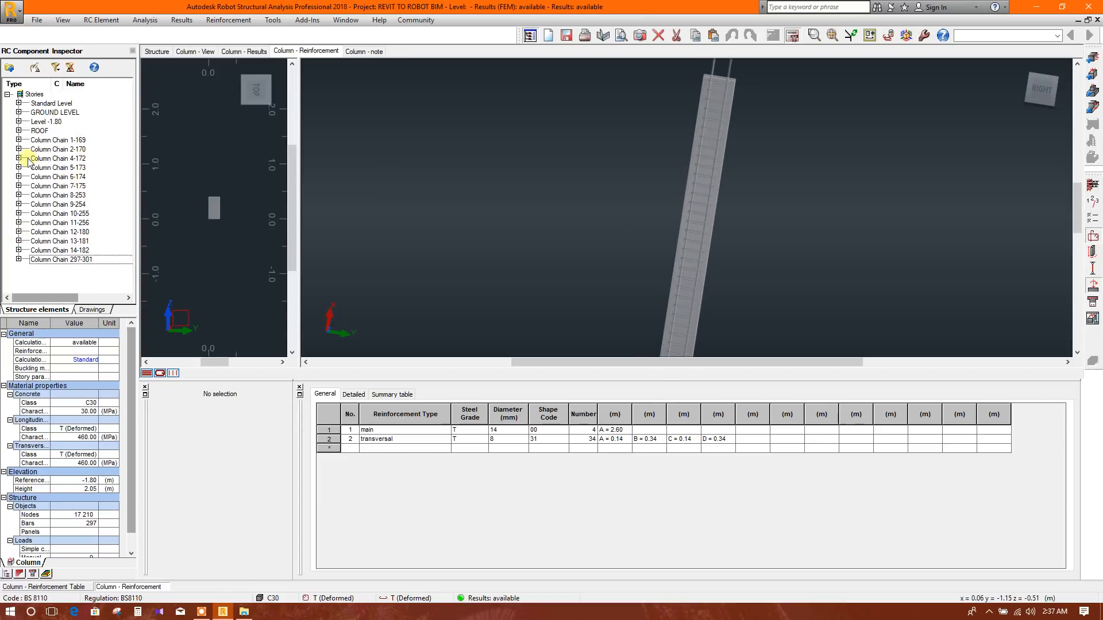
- Expand chains 5-173 and 6-174 and show Column134's reinforcement: 4 T14 main, 2 construction bars, 45 links
{"action": "left_click", "coordinate": [58, 158]}
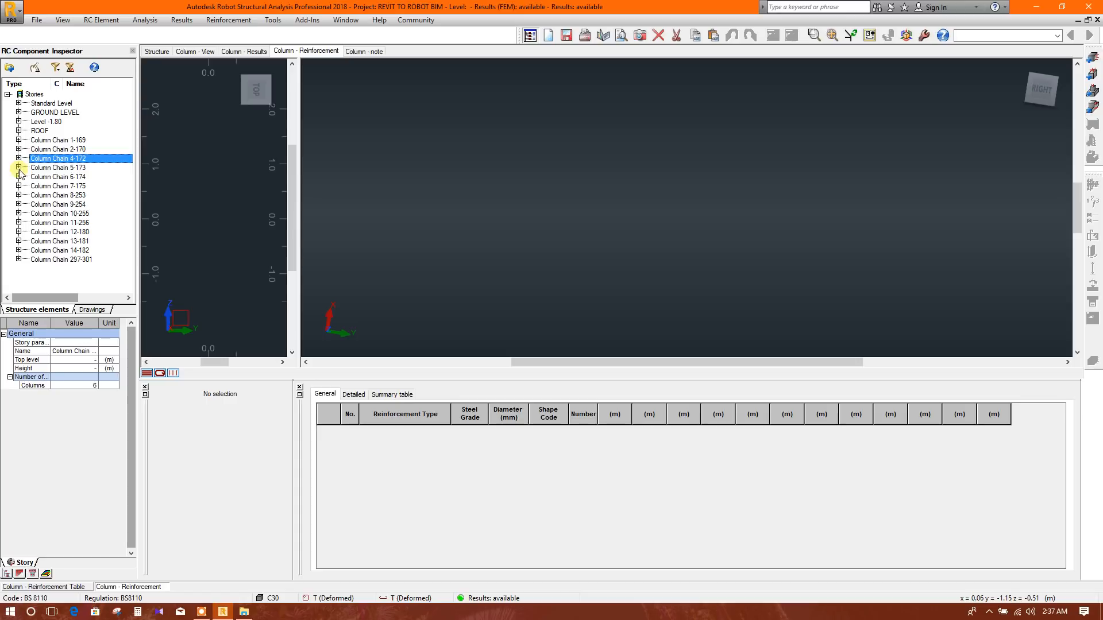
{"action": "left_click", "coordinate": [14, 167]}
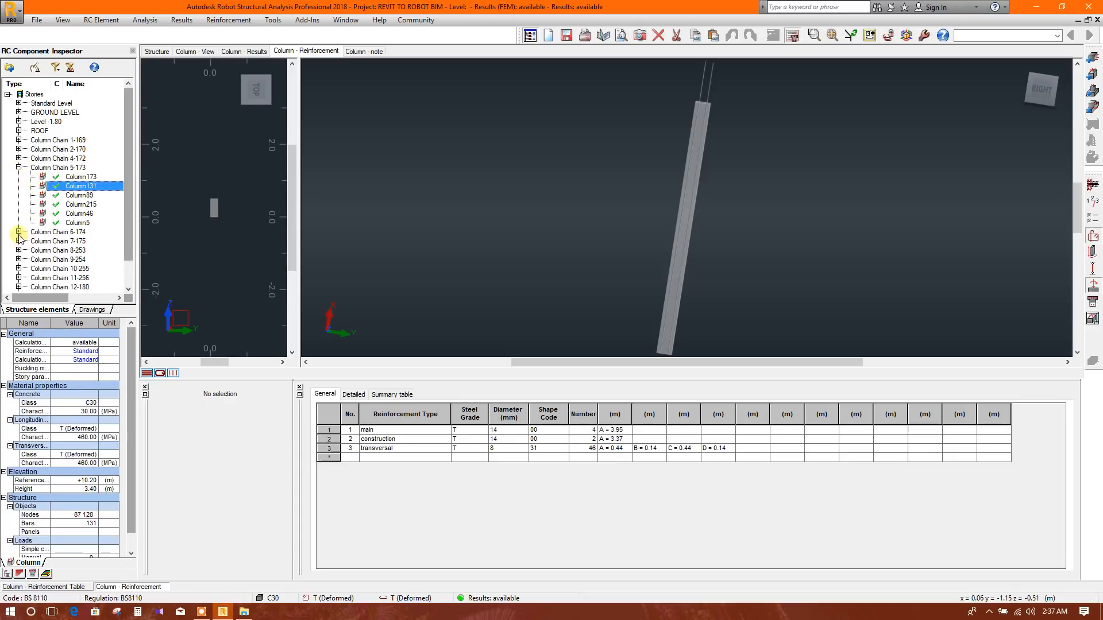
{"action": "left_click", "coordinate": [20, 232]}
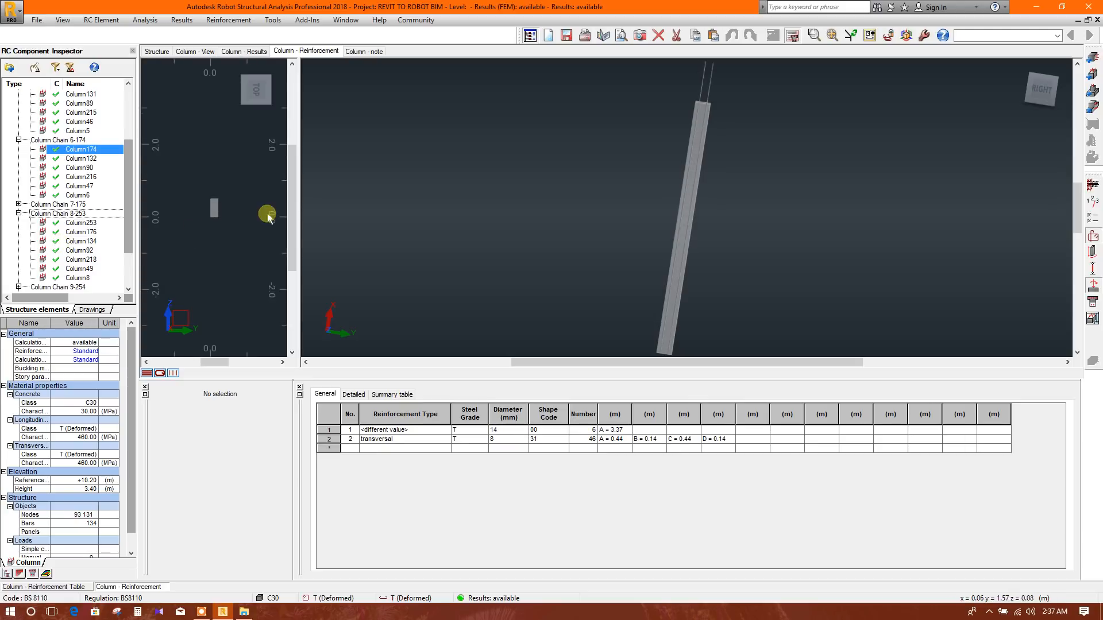
{"action": "left_click", "coordinate": [81, 241]}
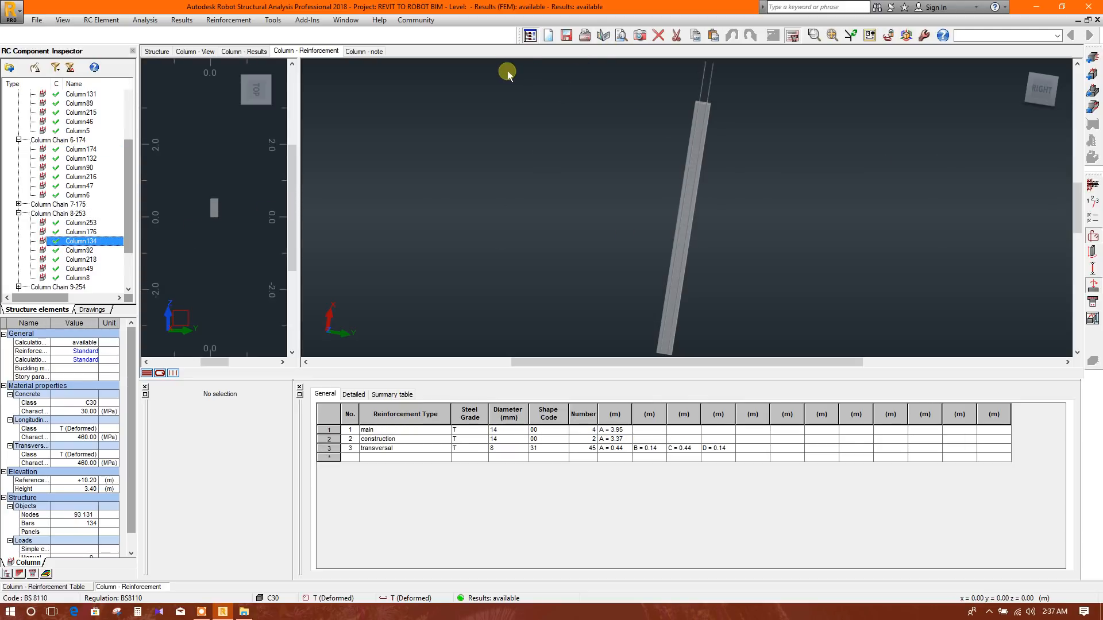
{"action": "mouse_move", "coordinate": [1003, 37]}
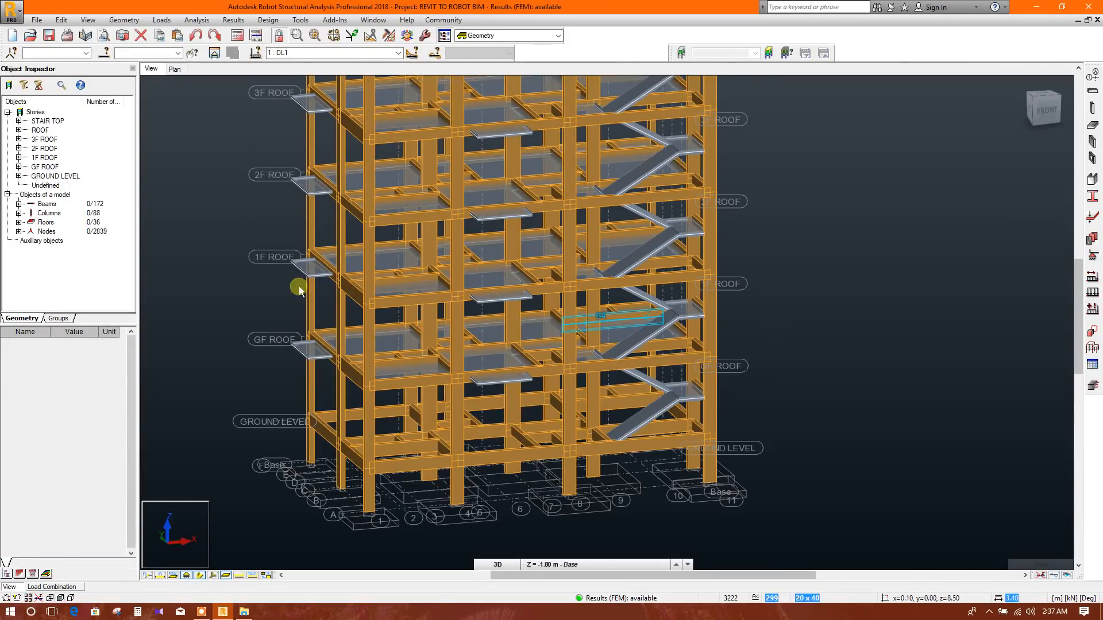
- Reposition the 3D view to show the whole multi-storey building frame
{"action": "left_click_drag", "start_coordinate": [299, 291], "coordinate": [786, 271]}
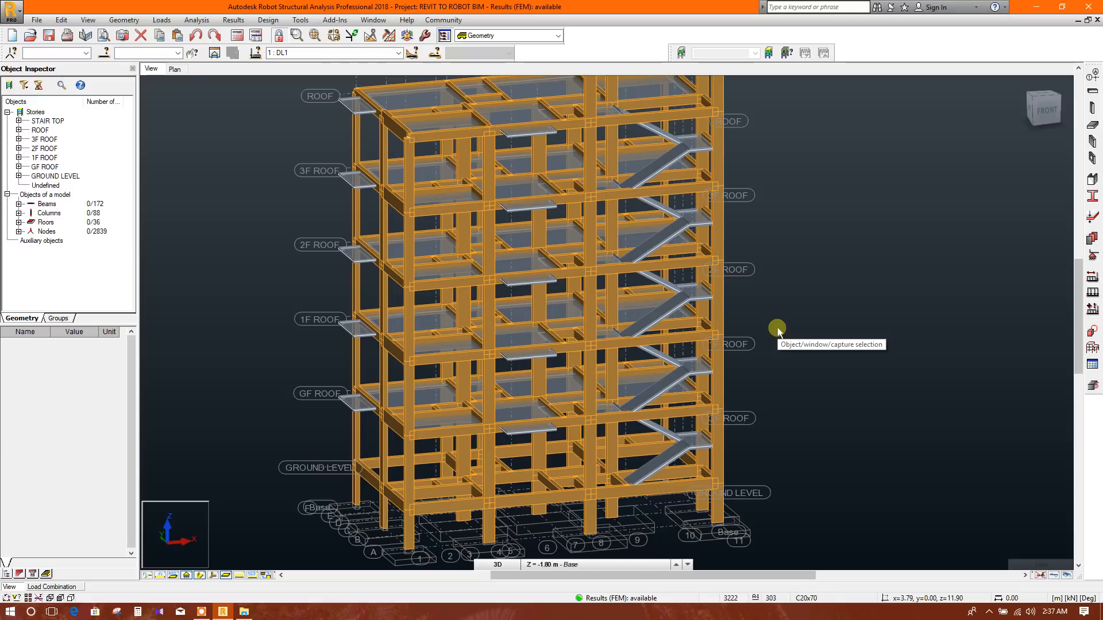
{"action": "mouse_move", "coordinate": [776, 329]}
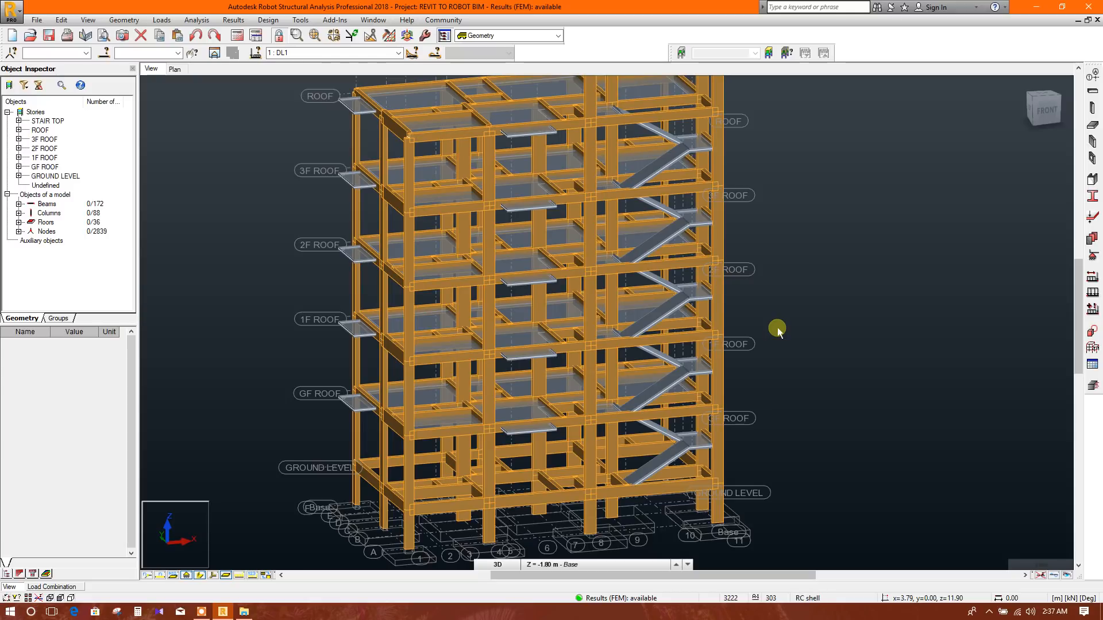